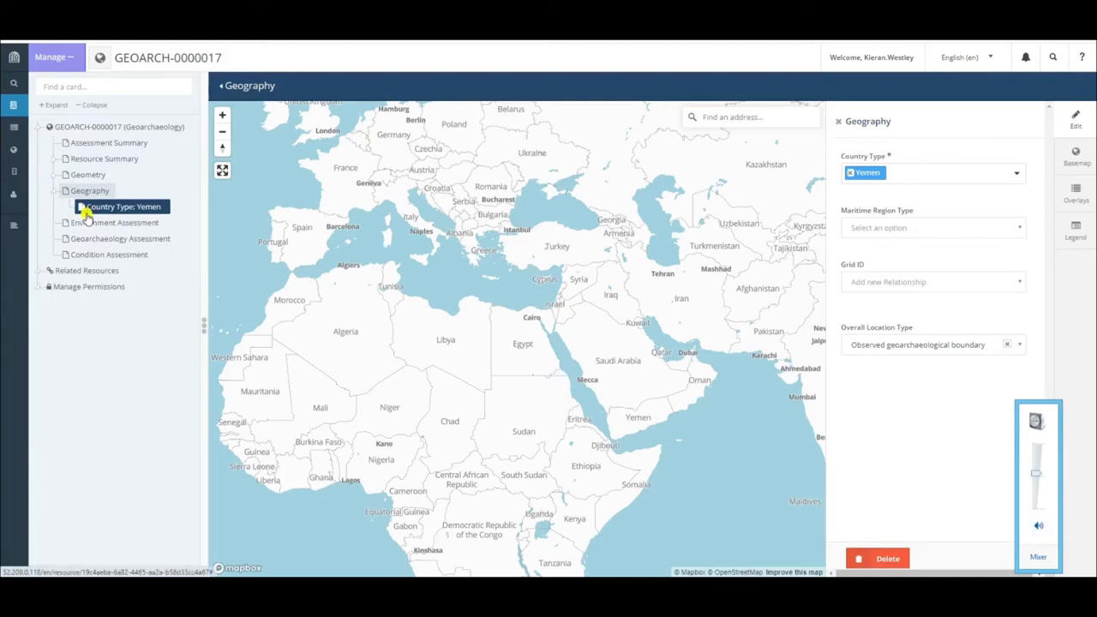
{"action": "mouse_move", "coordinate": [183, 213]}
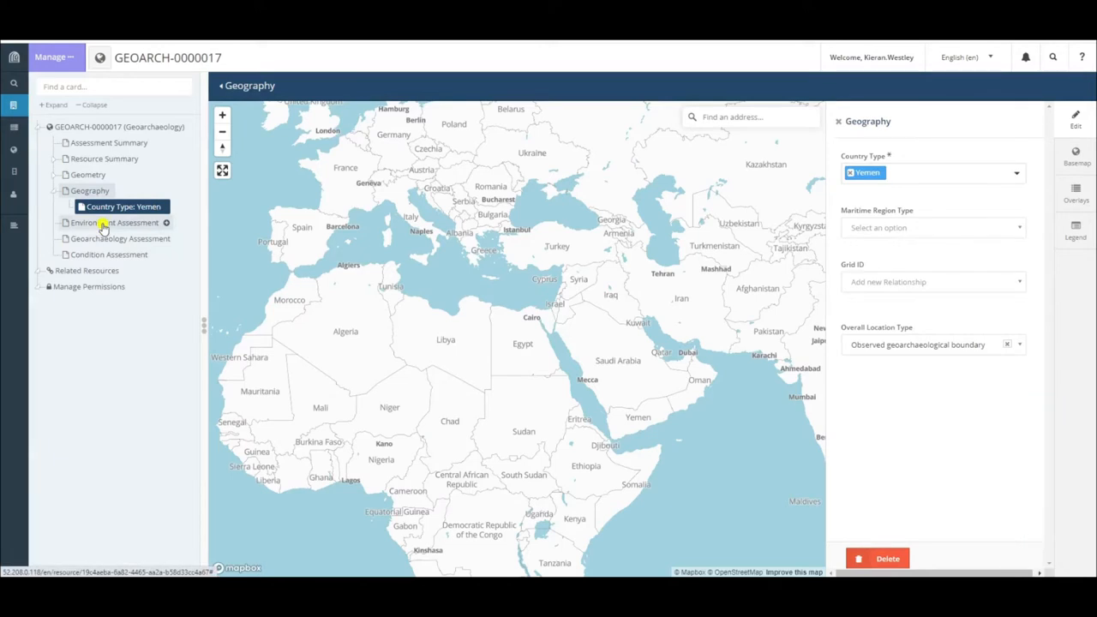
Step: Open the Environment Assessment card and add Beach as the topography type
{"action": "left_click", "coordinate": [114, 222]}
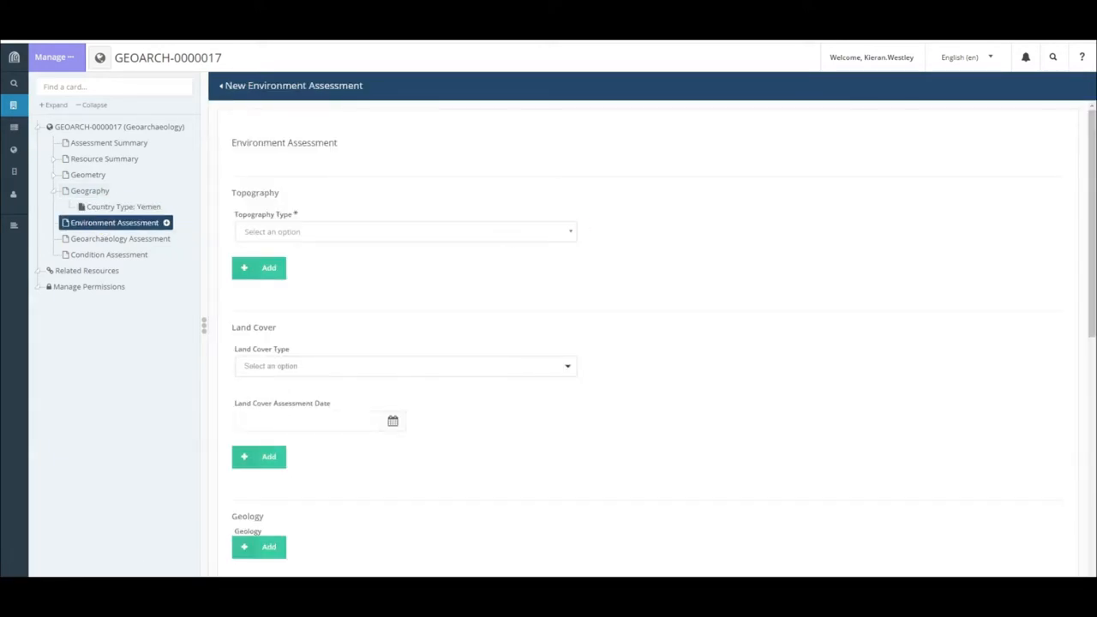
{"action": "mouse_move", "coordinate": [1021, 202]}
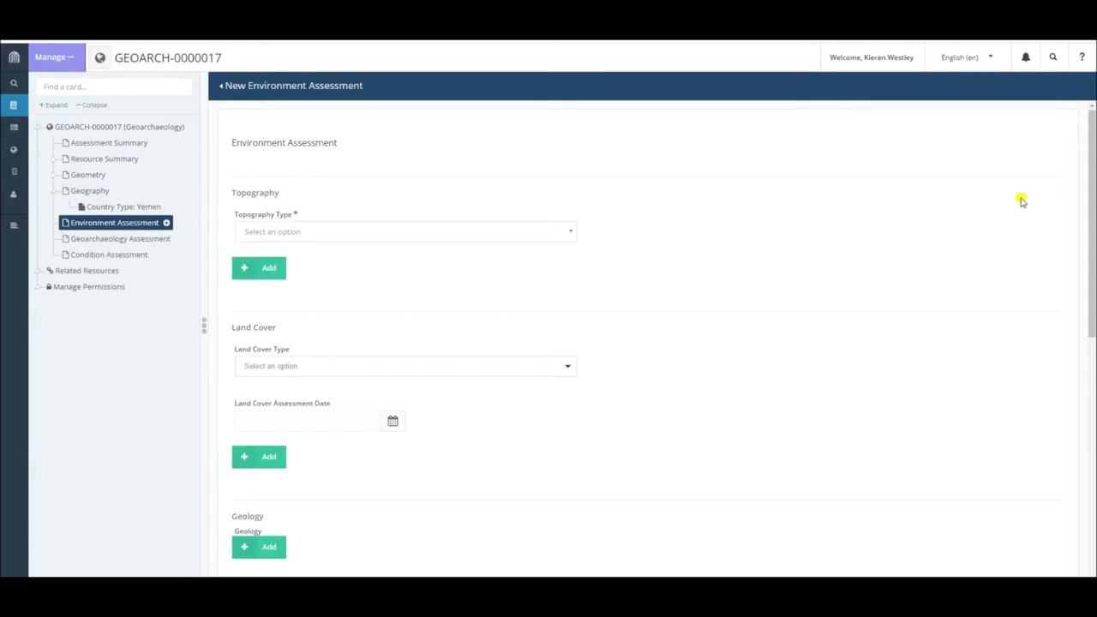
{"action": "left_click", "coordinate": [403, 232]}
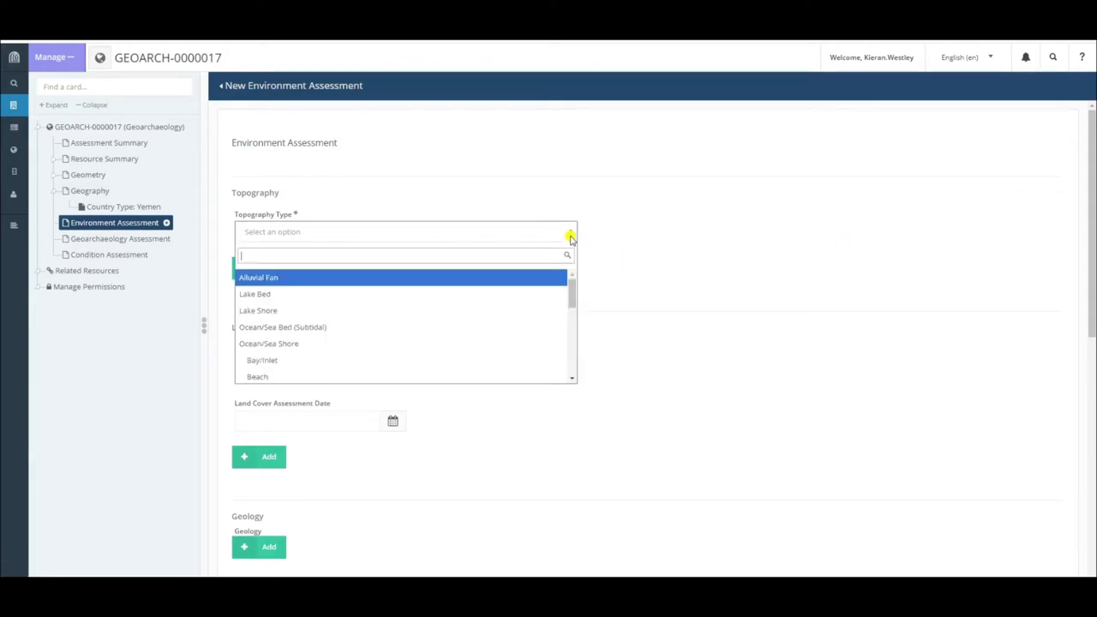
{"action": "mouse_move", "coordinate": [274, 311]}
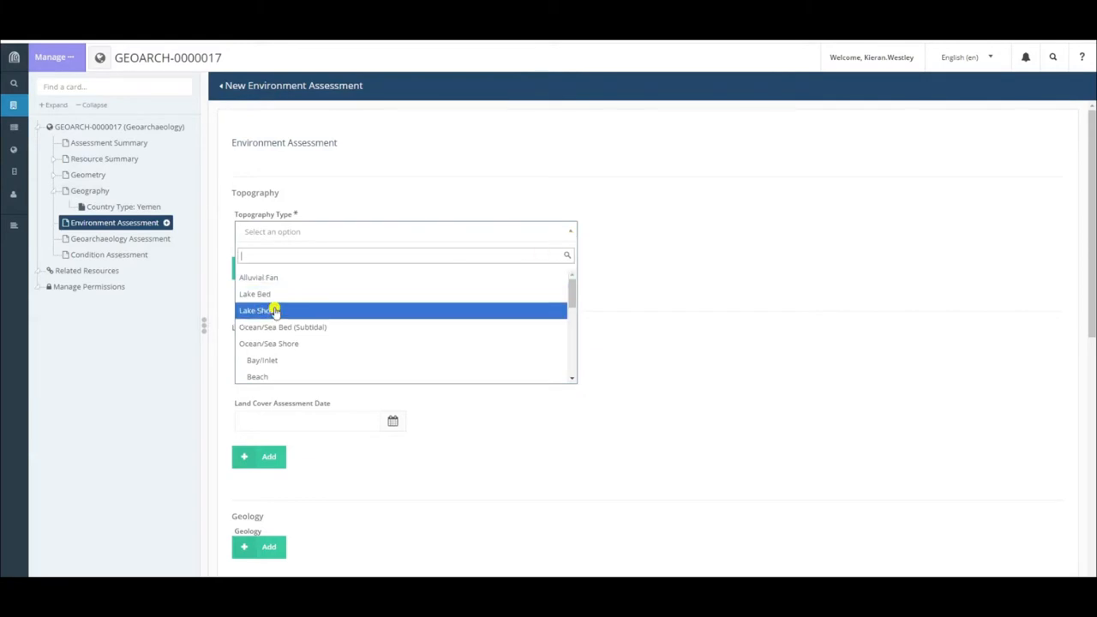
{"action": "mouse_move", "coordinate": [382, 327]}
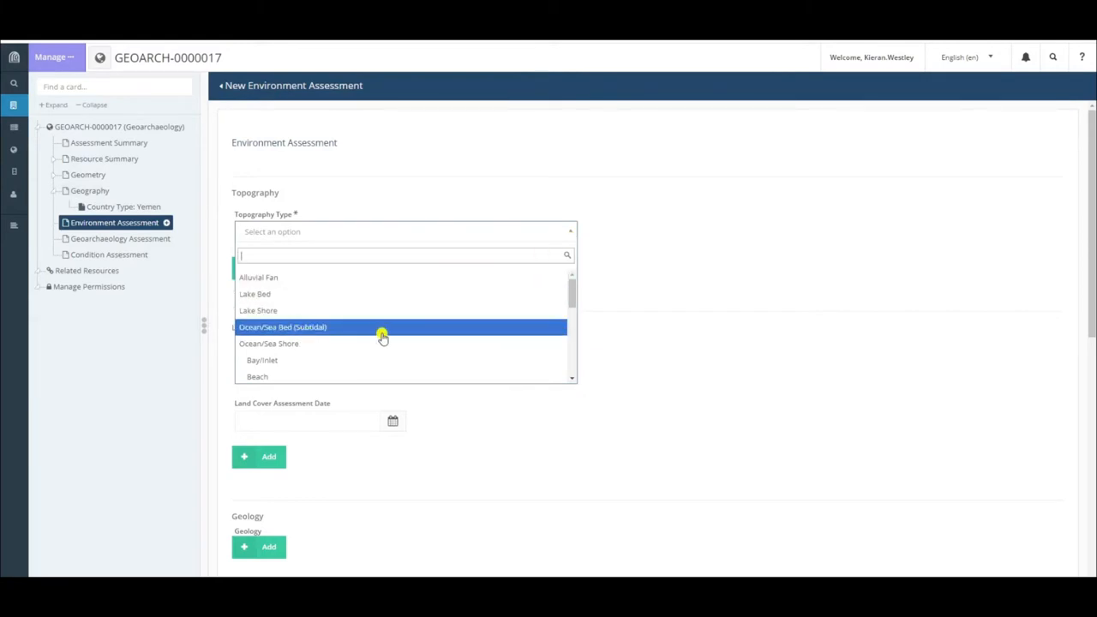
{"action": "scroll", "scroll_direction": "down", "scroll_amount": 3}
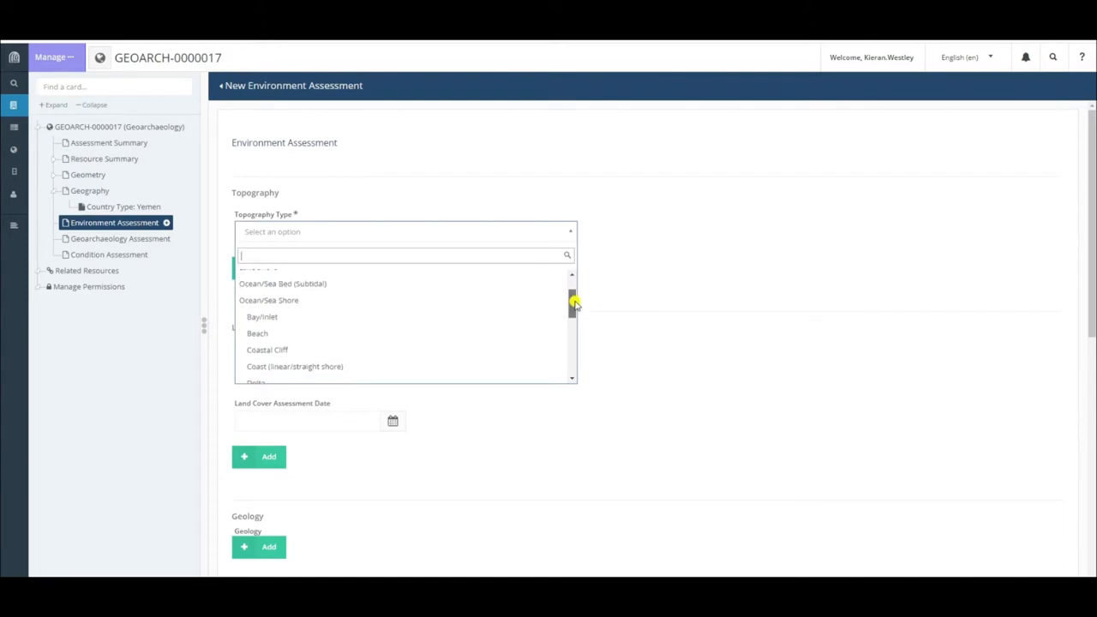
{"action": "mouse_move", "coordinate": [286, 301]}
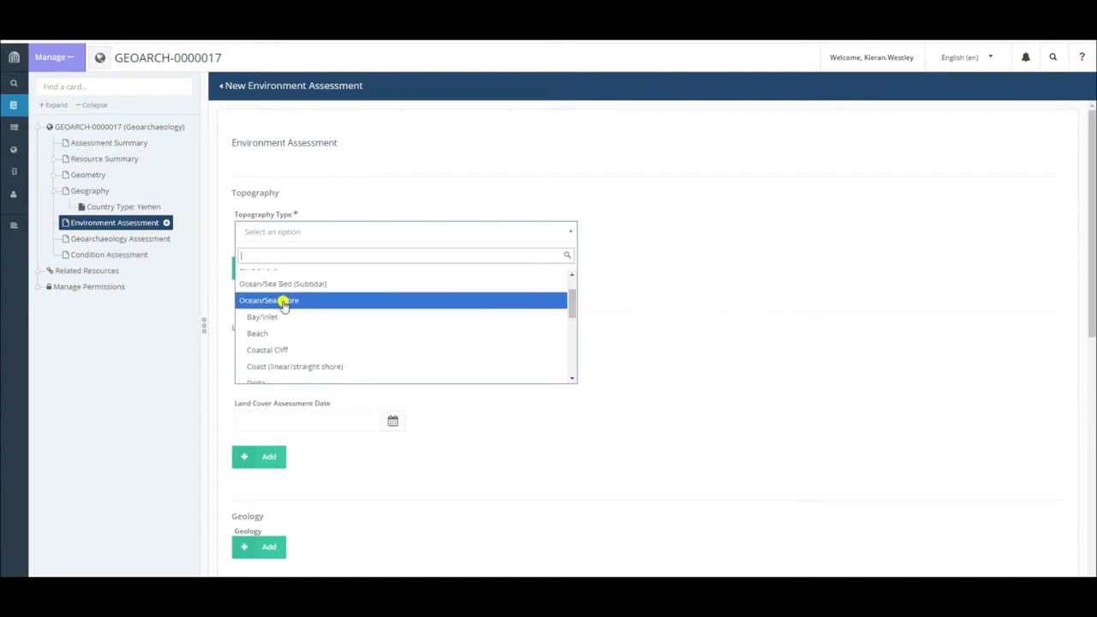
{"action": "mouse_move", "coordinate": [270, 333]}
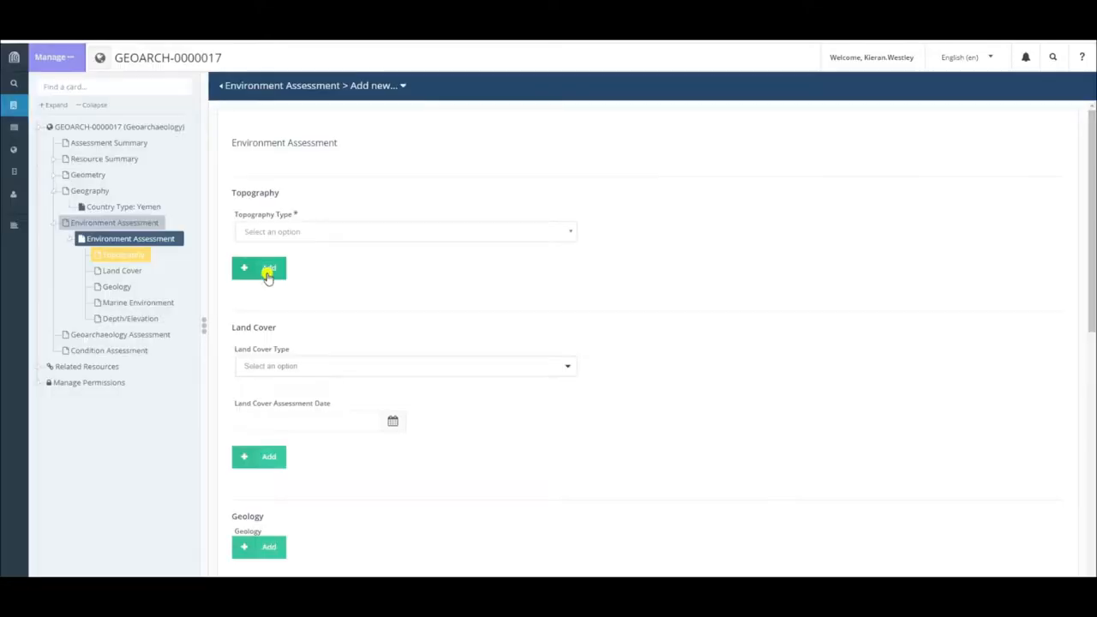
{"action": "left_click", "coordinate": [259, 268]}
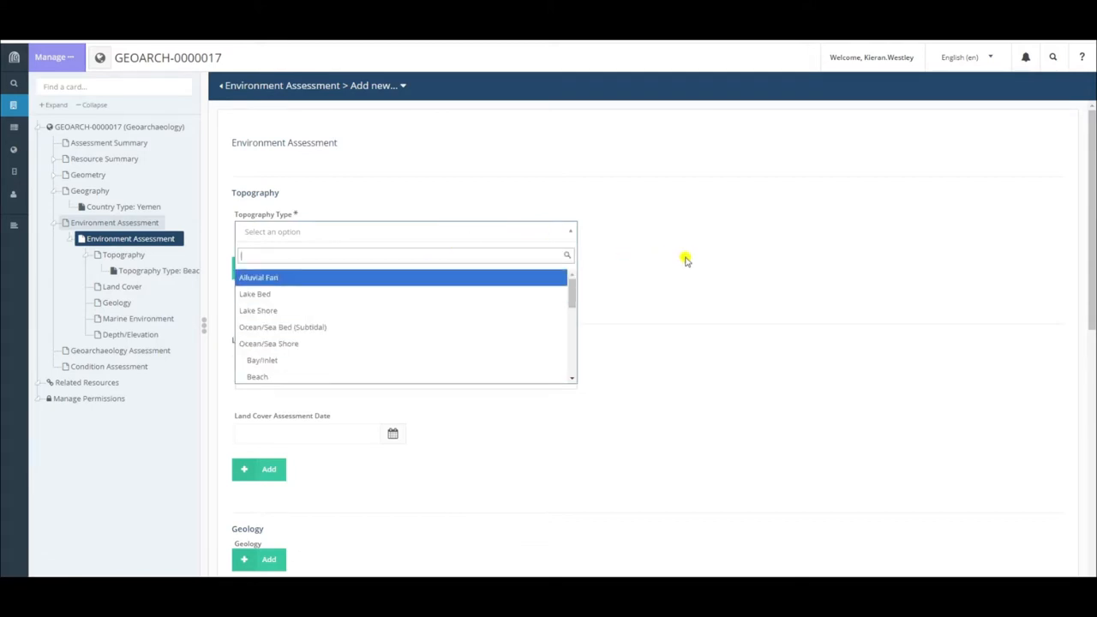
{"action": "left_click", "coordinate": [258, 376]}
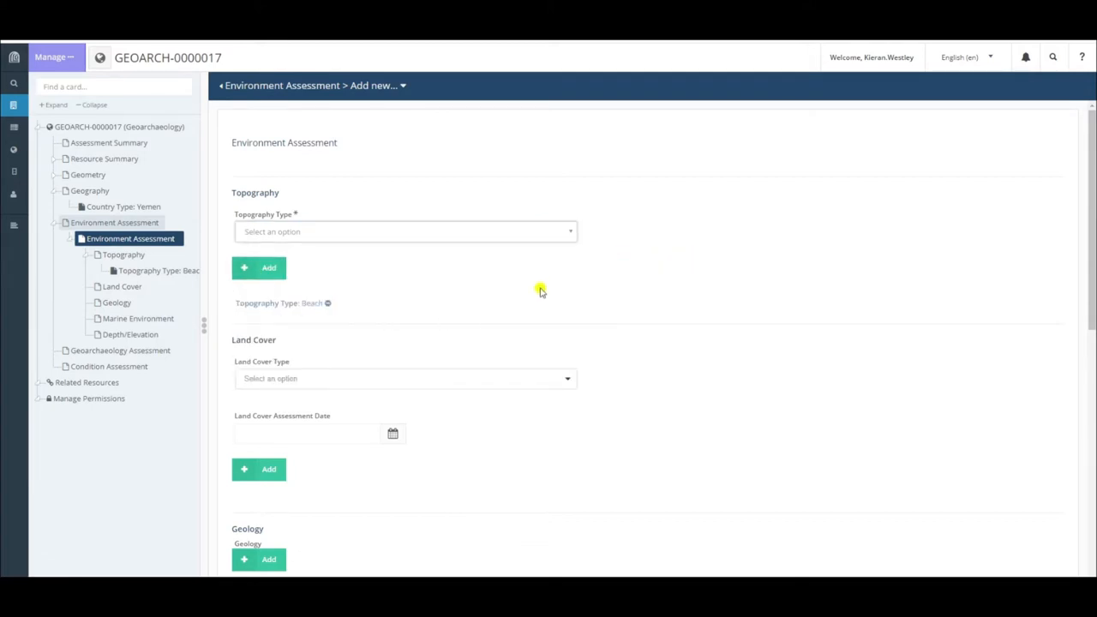
{"action": "scroll", "scroll_direction": "down", "scroll_amount": 3}
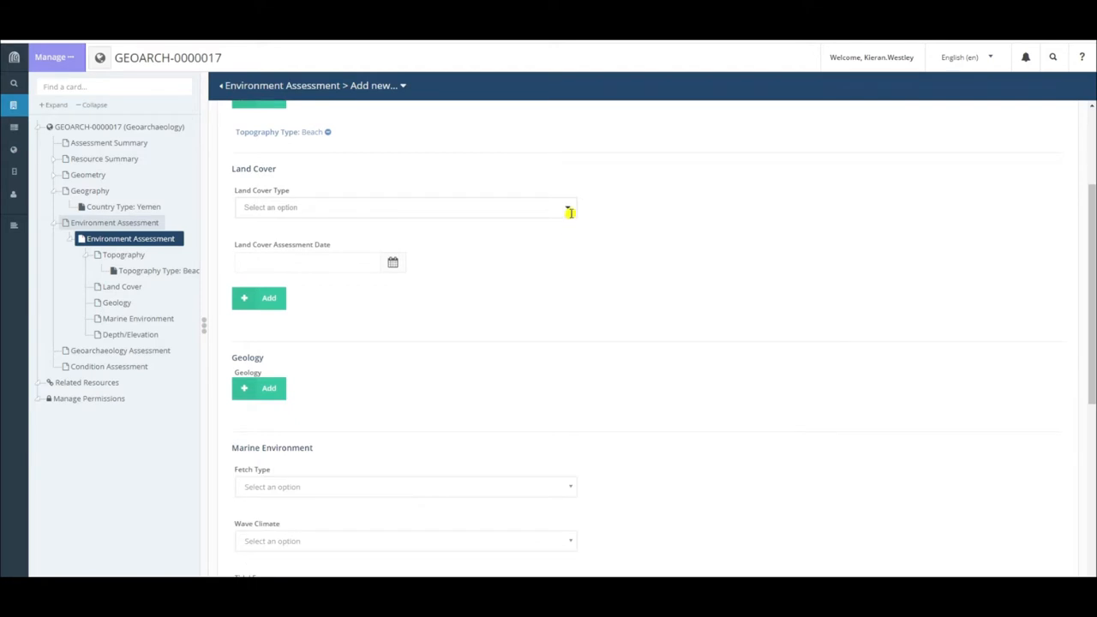
Step: Select Bare from the Land Cover Type list and add it
{"action": "left_click", "coordinate": [566, 207]}
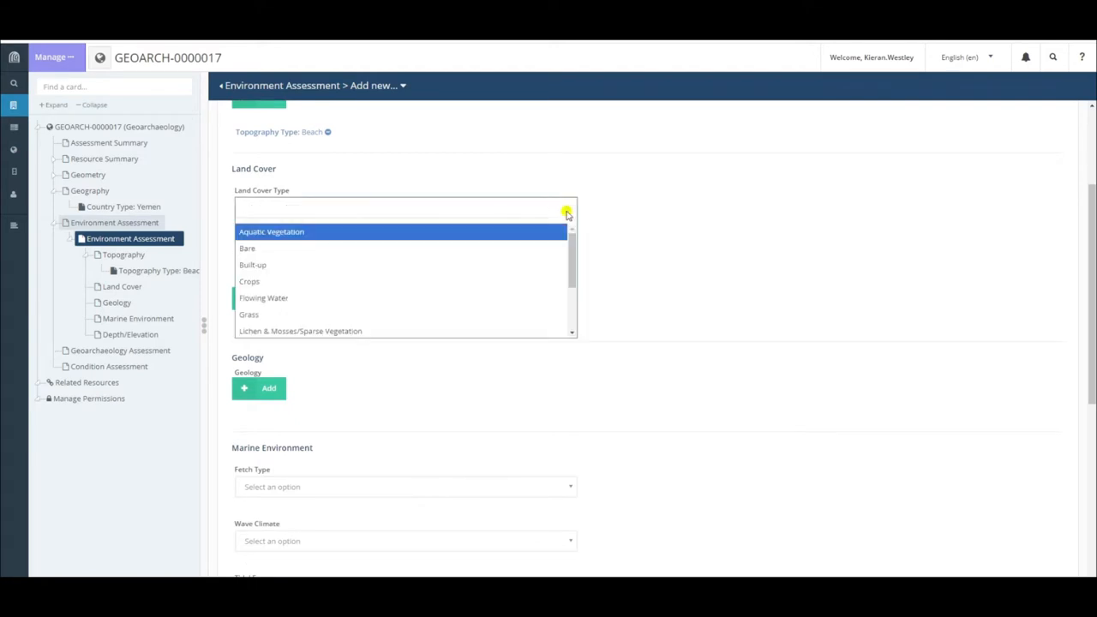
{"action": "scroll", "scroll_direction": "down", "scroll_amount": 3}
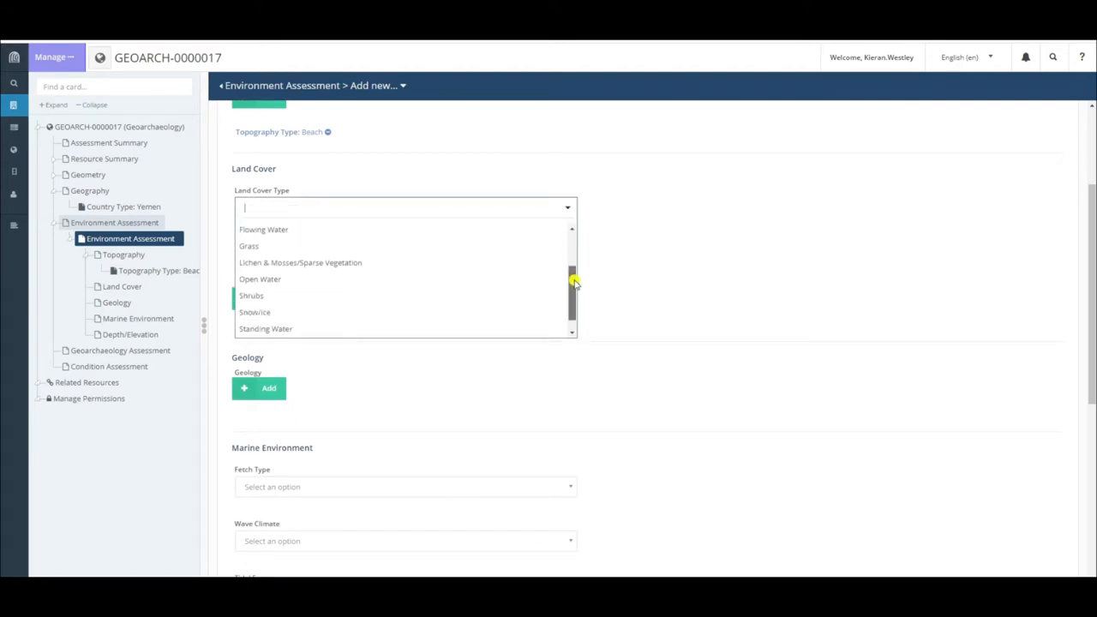
{"action": "scroll", "scroll_direction": "up", "scroll_amount": 3}
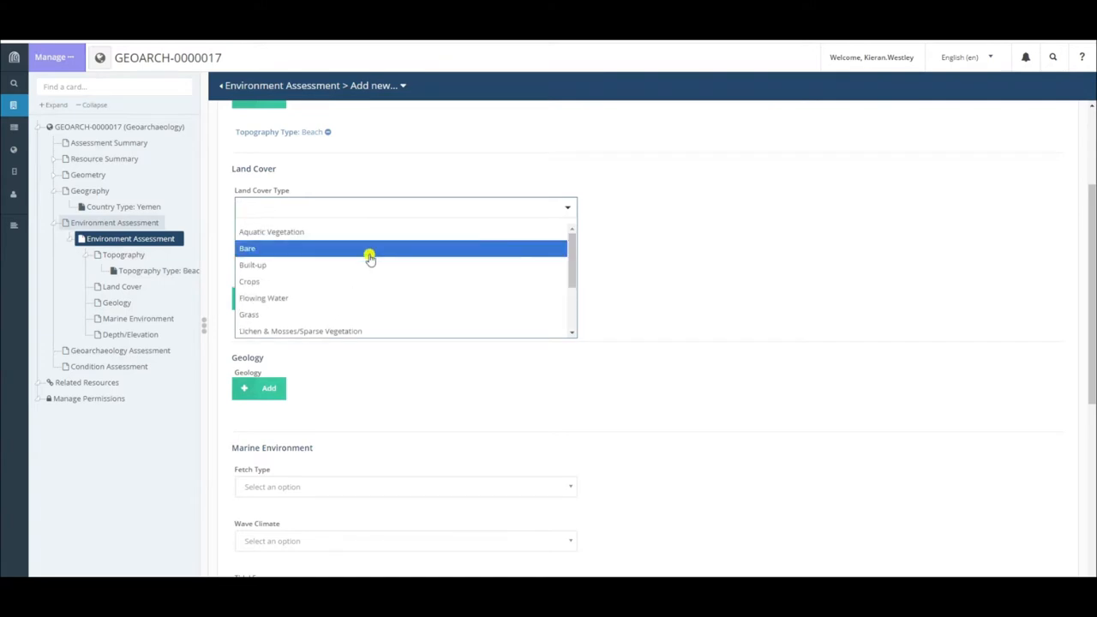
{"action": "mouse_move", "coordinate": [273, 255]}
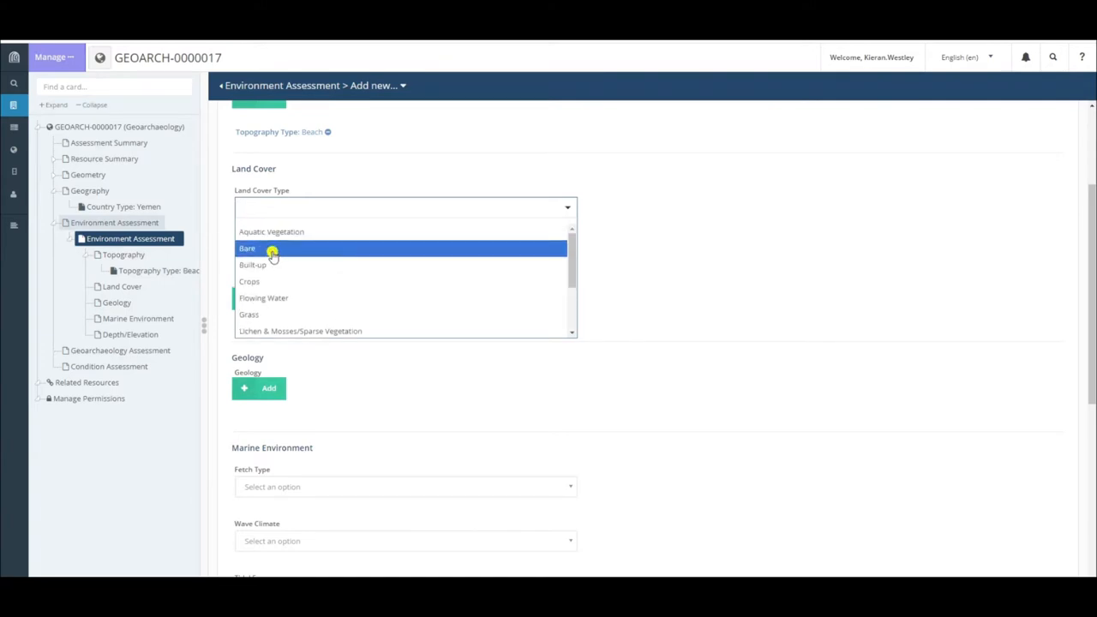
{"action": "left_click", "coordinate": [247, 248]}
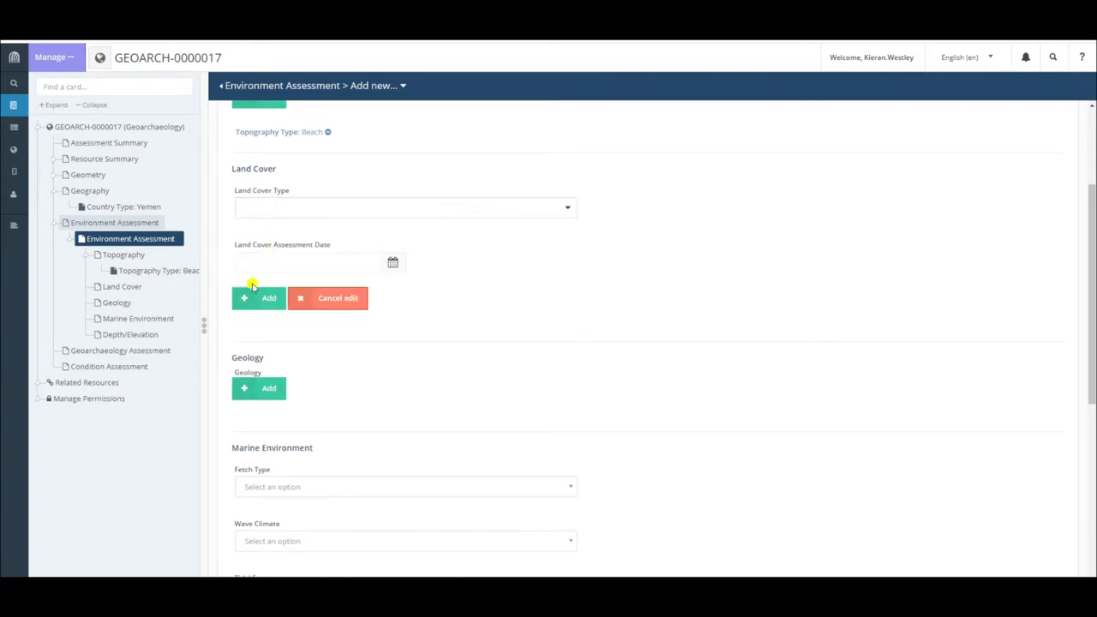
{"action": "left_click", "coordinate": [259, 299]}
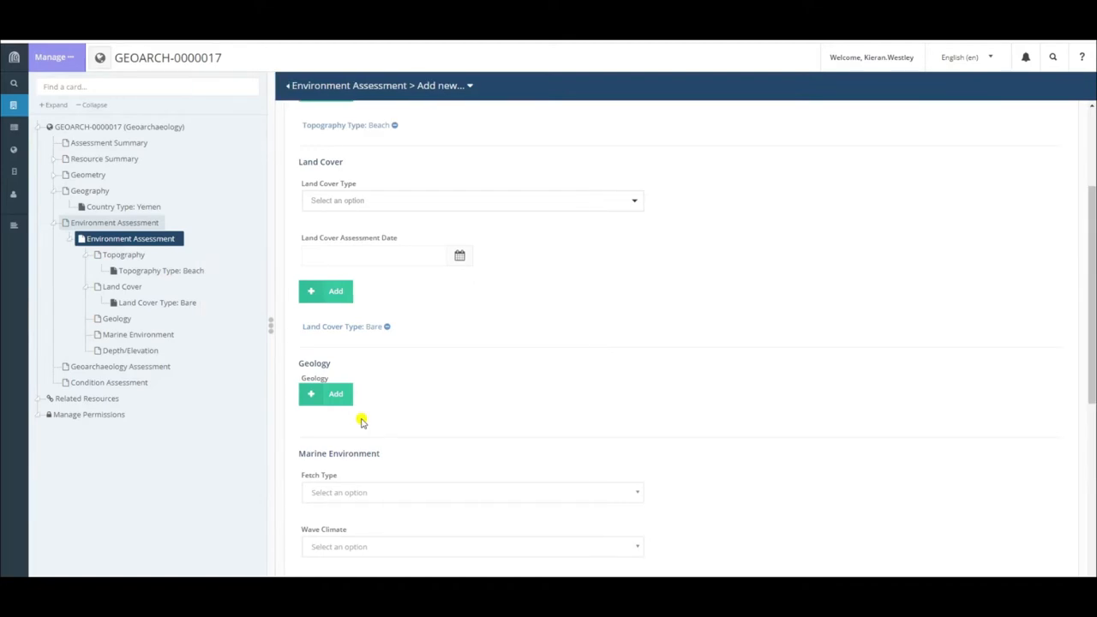
{"action": "mouse_move", "coordinate": [359, 350]}
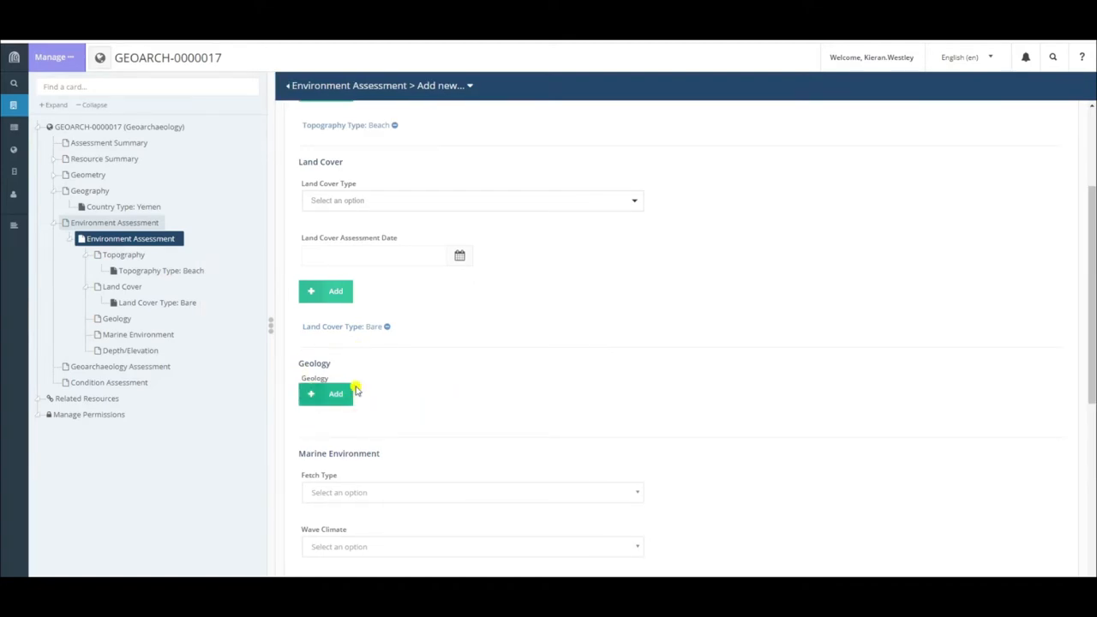
{"action": "mouse_move", "coordinate": [540, 284]}
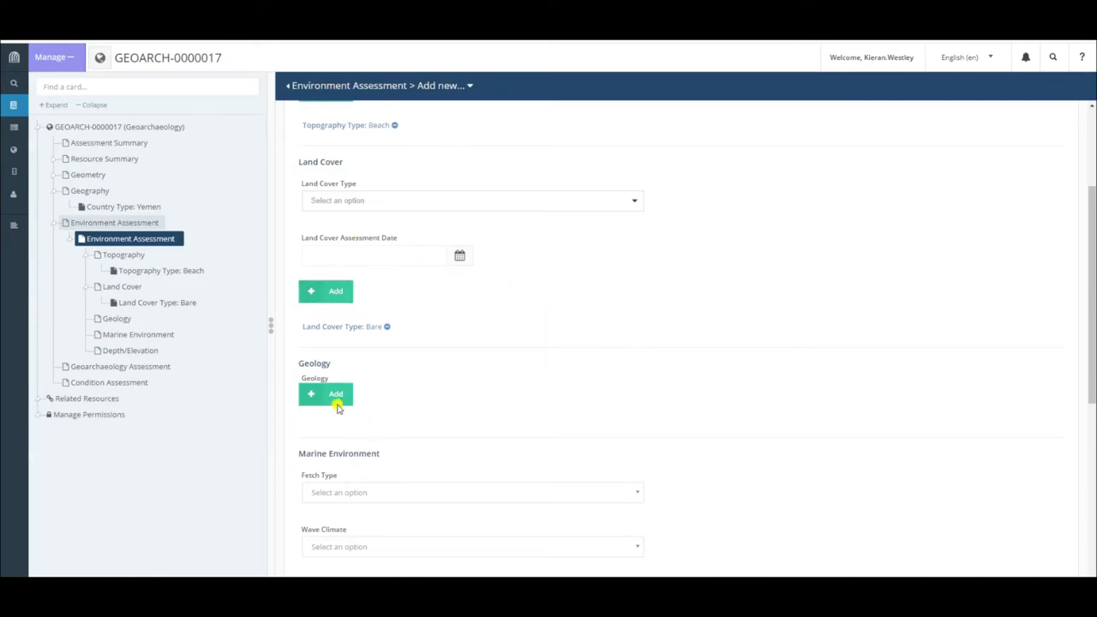
Step: Add a new Geology entry and open its surficial and bedrock geology form
{"action": "left_click", "coordinate": [326, 394]}
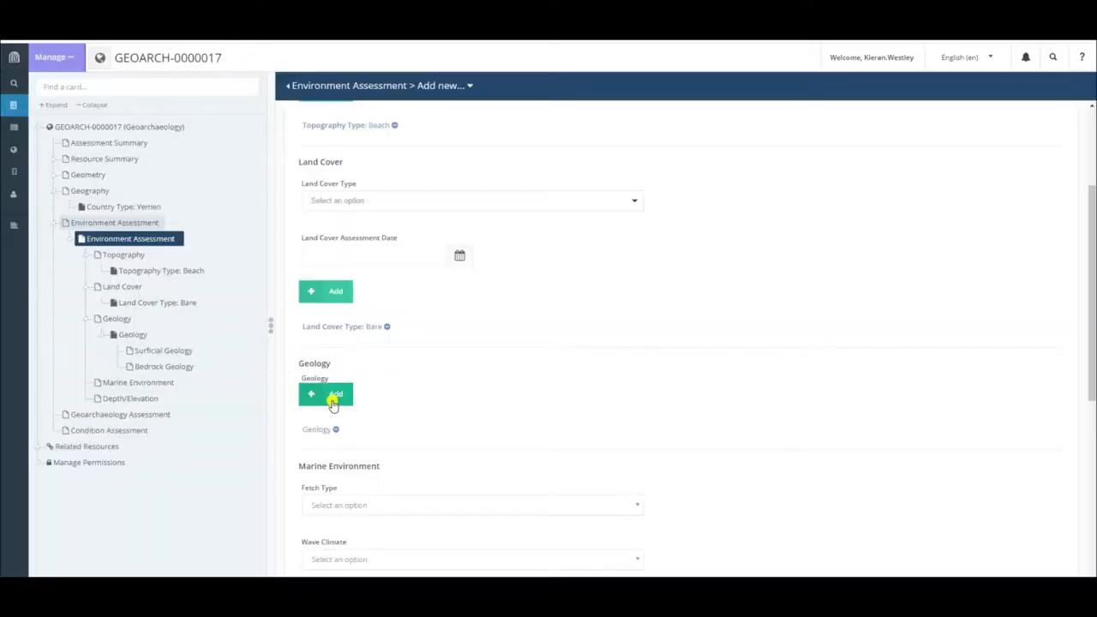
{"action": "mouse_move", "coordinate": [334, 433]}
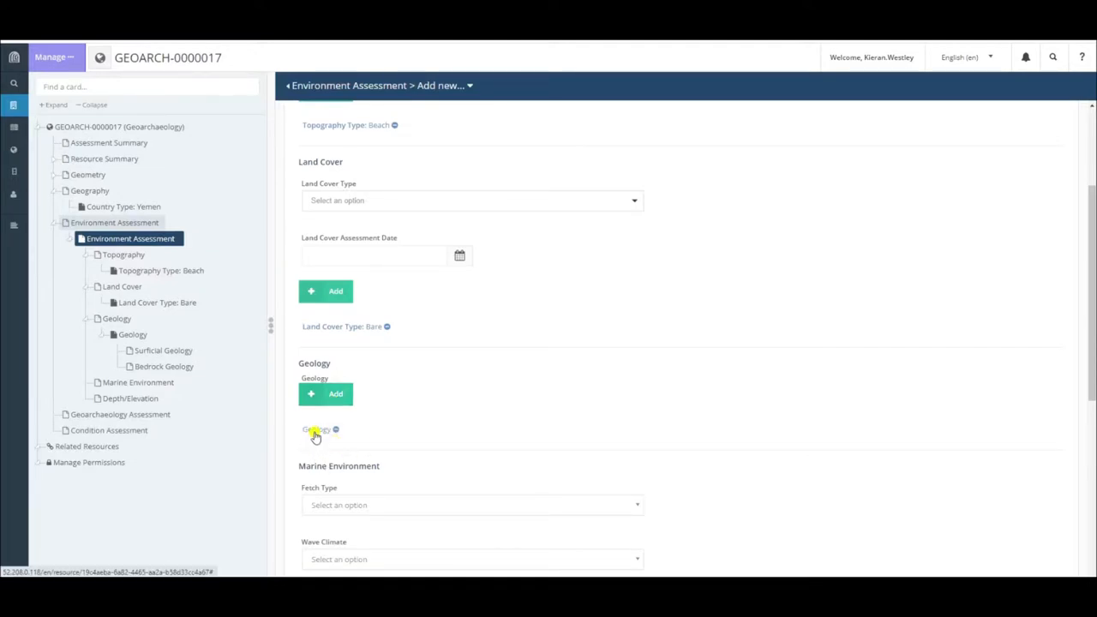
{"action": "left_click", "coordinate": [316, 430]}
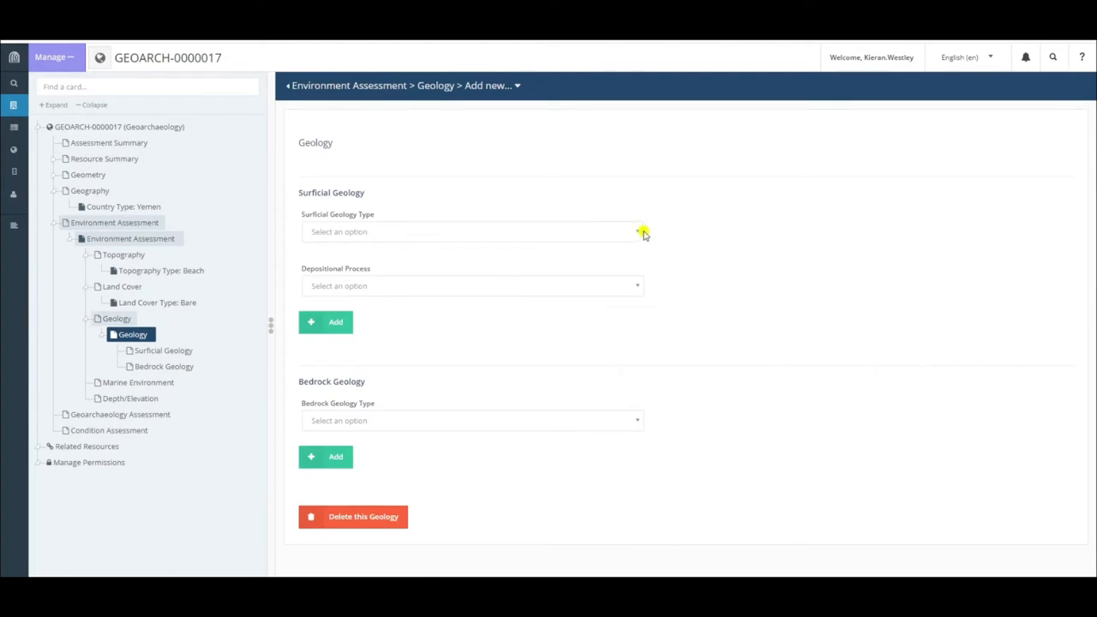
{"action": "mouse_move", "coordinate": [343, 185]}
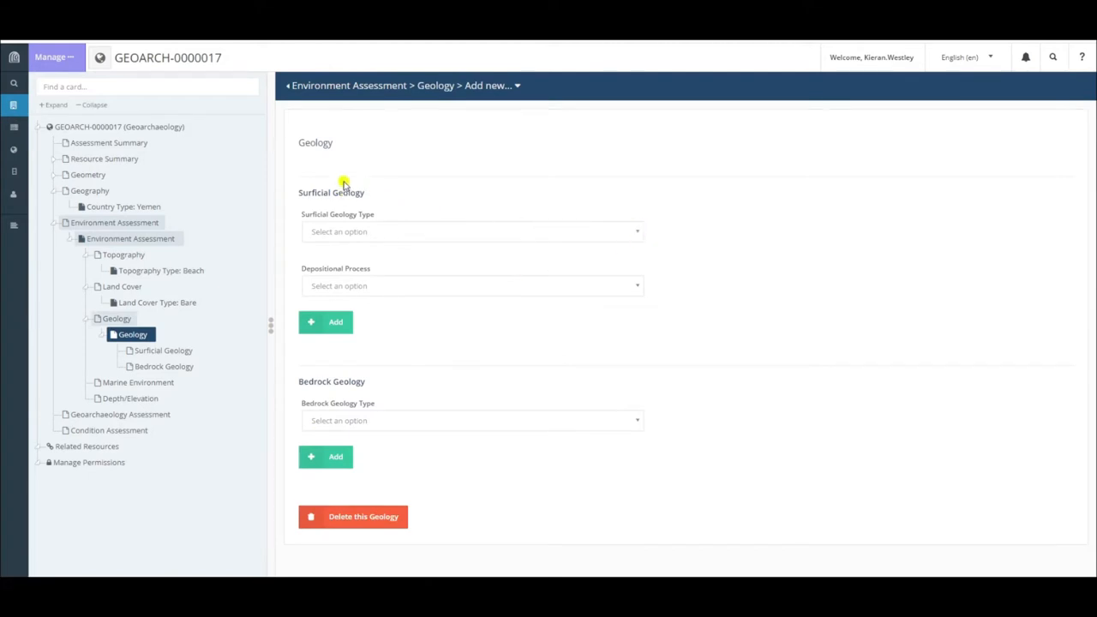
{"action": "mouse_move", "coordinate": [365, 204]}
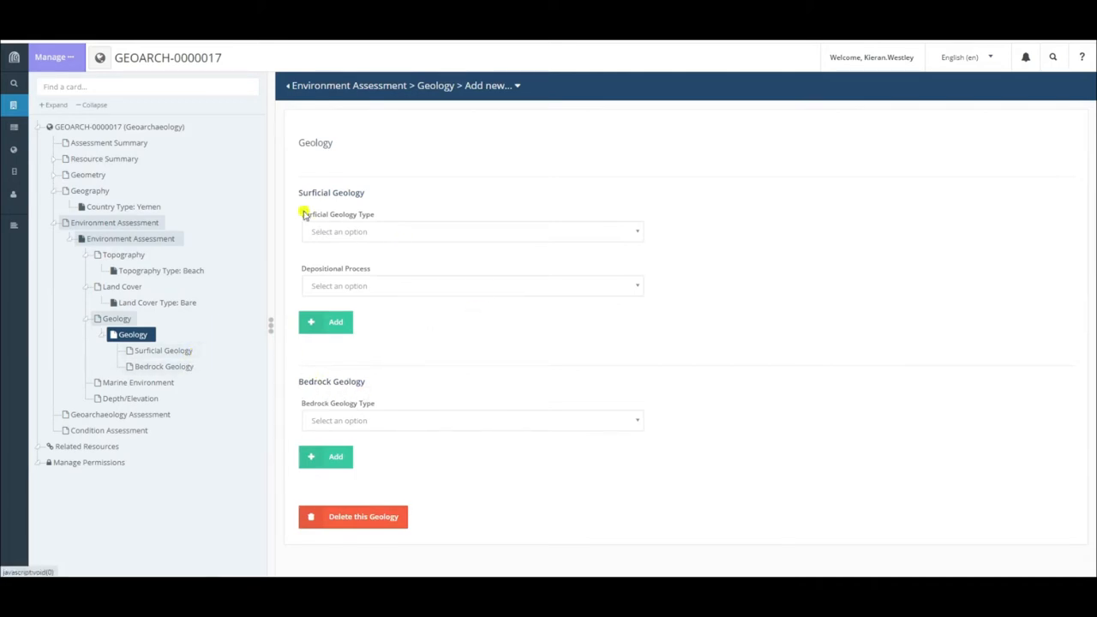
{"action": "mouse_move", "coordinate": [350, 200]}
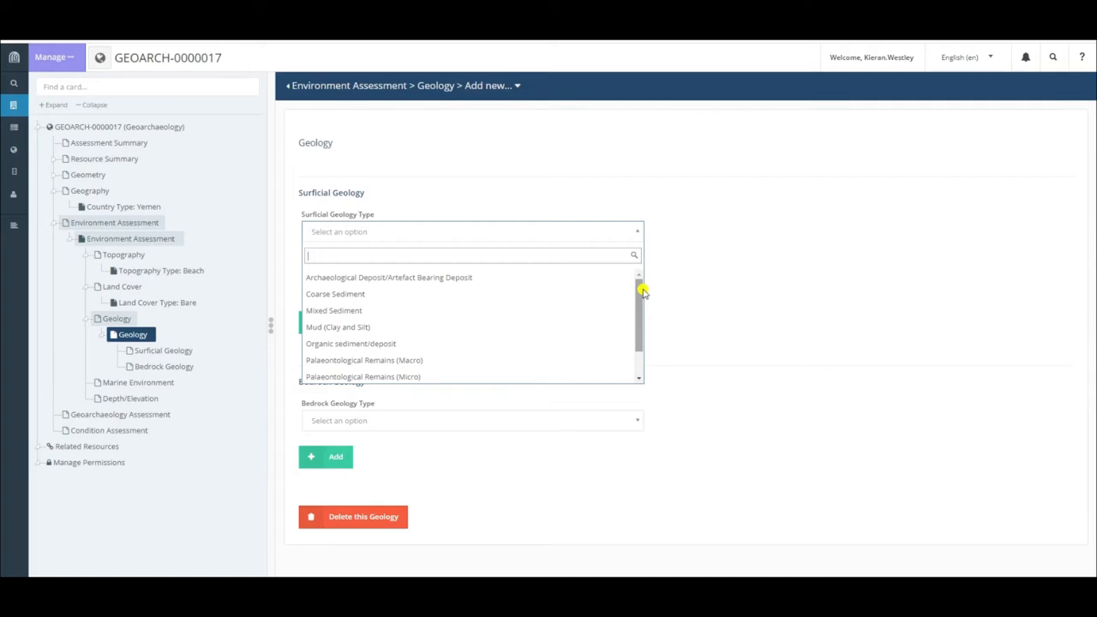
Step: Add a Sand surficial geology entry with Aeolian depositional process
{"action": "scroll", "scroll_direction": "down", "scroll_amount": 3}
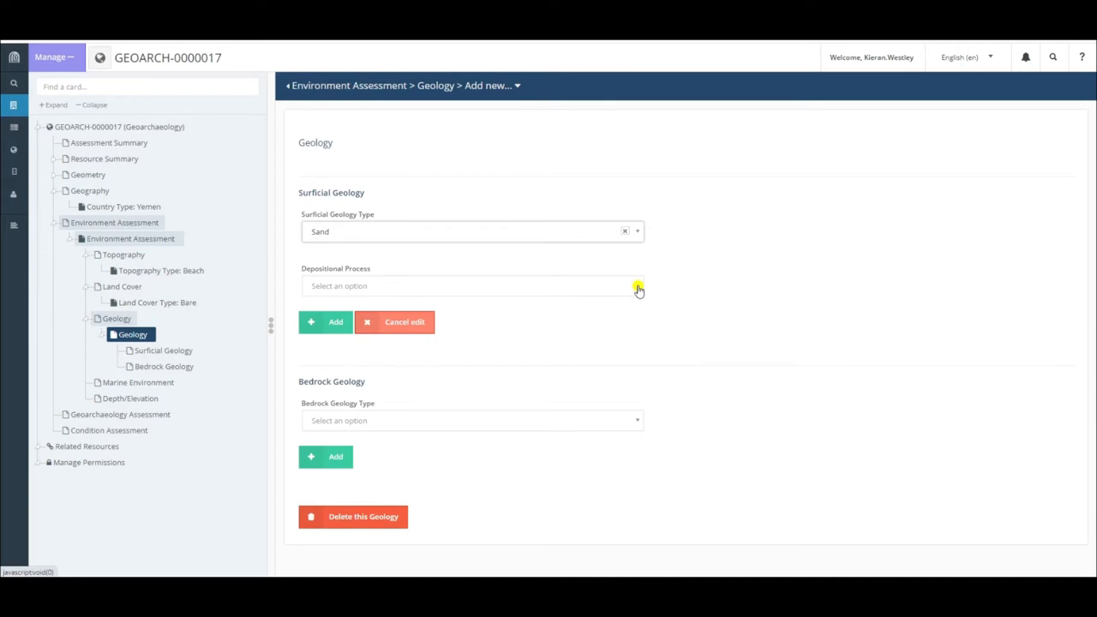
{"action": "left_click", "coordinate": [637, 286]}
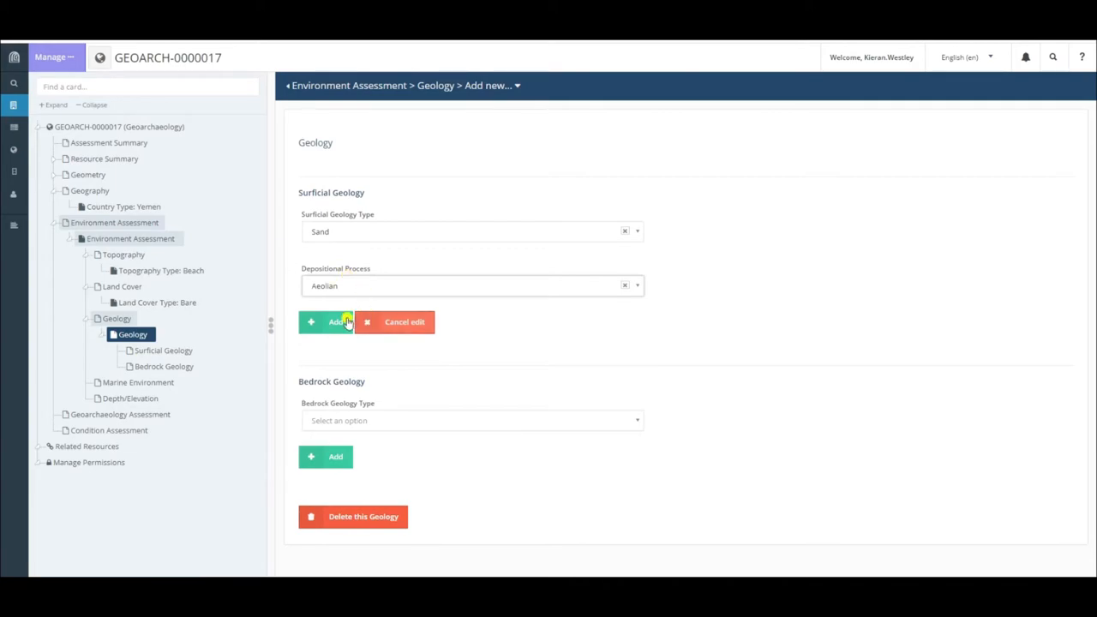
{"action": "left_click", "coordinate": [327, 322]}
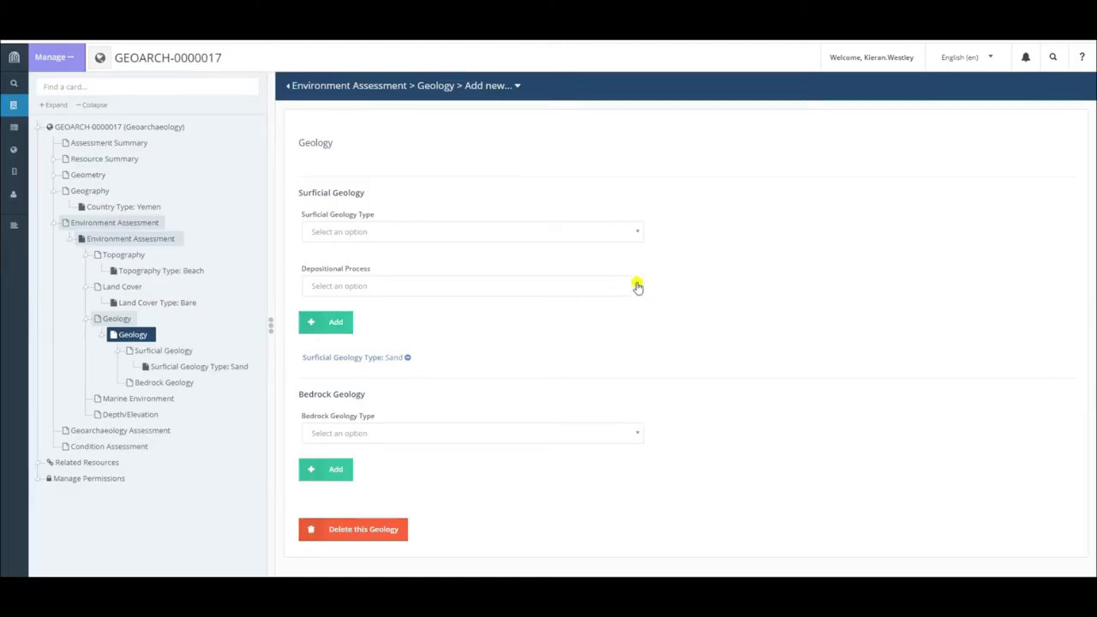
{"action": "mouse_move", "coordinate": [638, 234]}
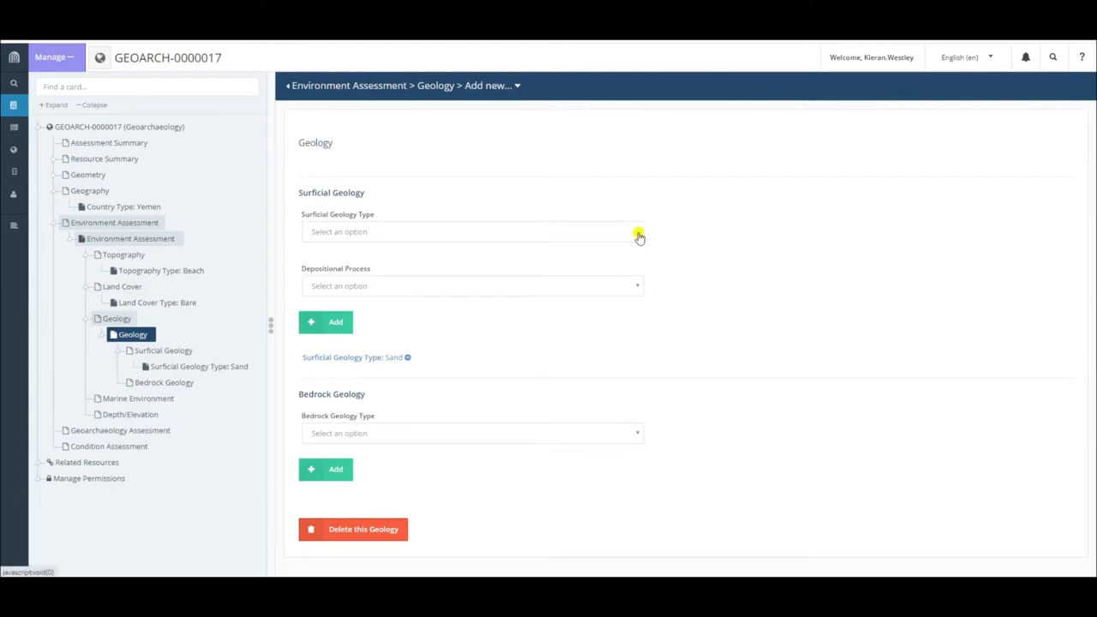
Step: Add a second Sand surficial geology entry with Marine/Coastal depositional process
{"action": "left_click", "coordinate": [639, 231]}
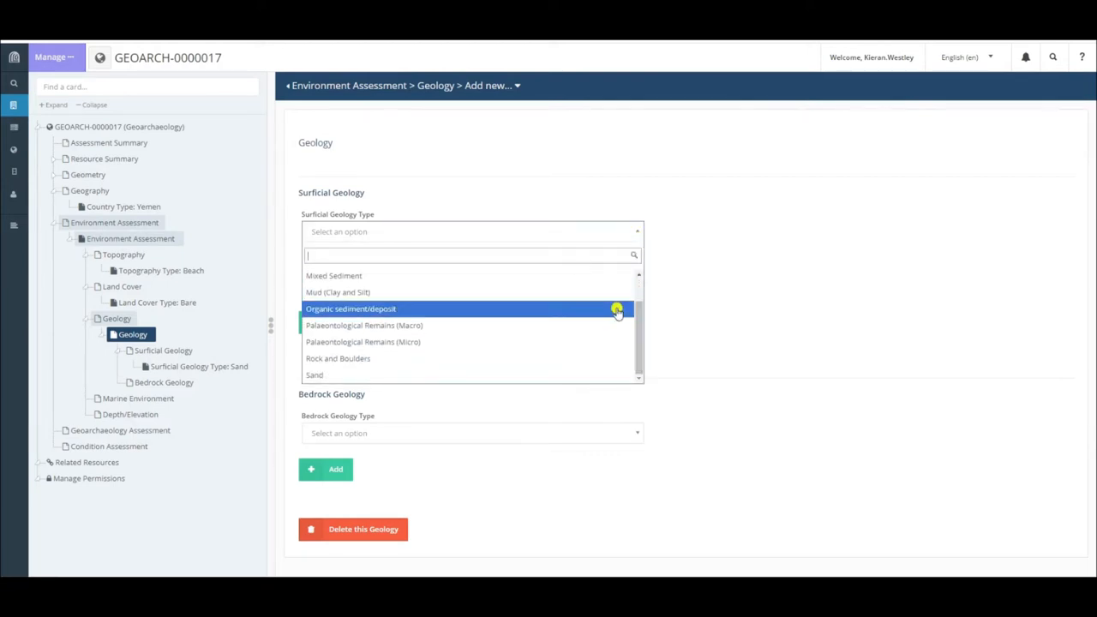
{"action": "left_click", "coordinate": [314, 375]}
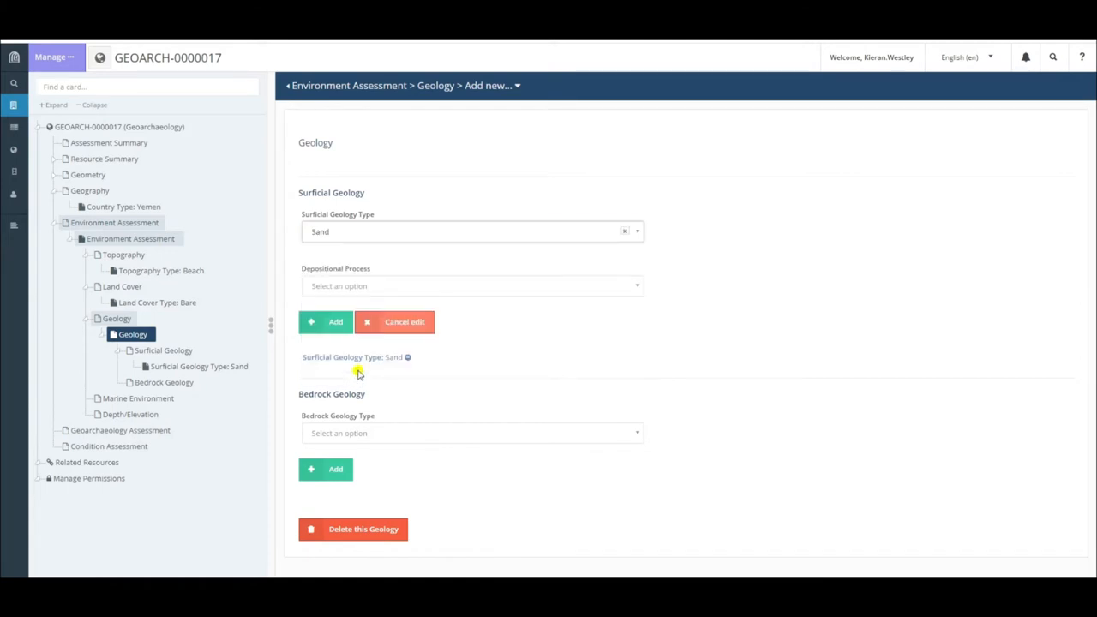
{"action": "left_click", "coordinate": [473, 286]}
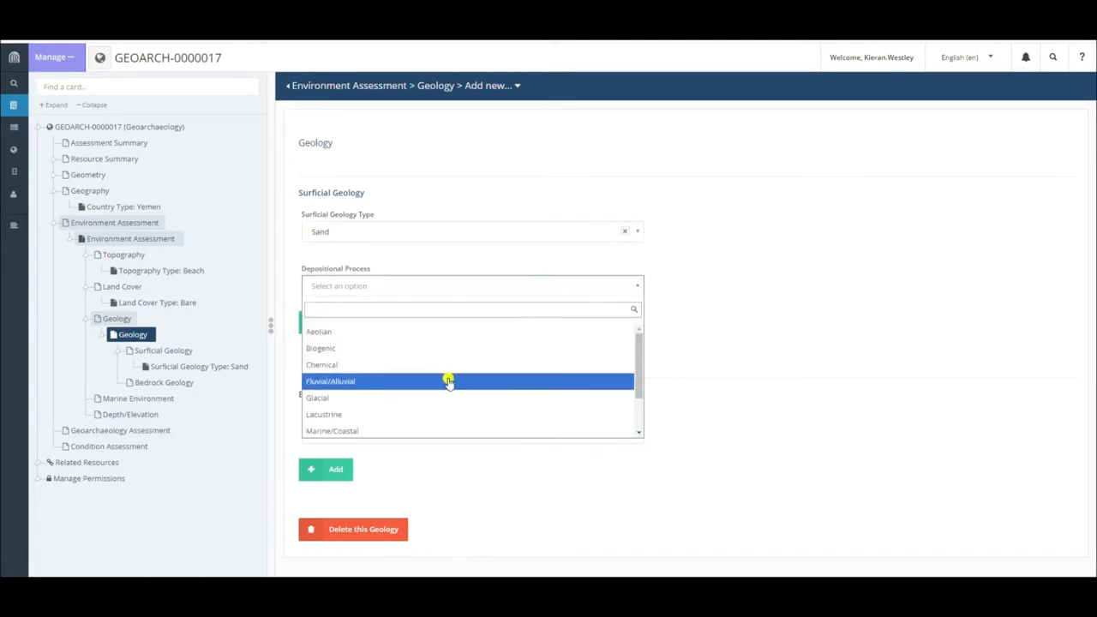
{"action": "left_click", "coordinate": [332, 430]}
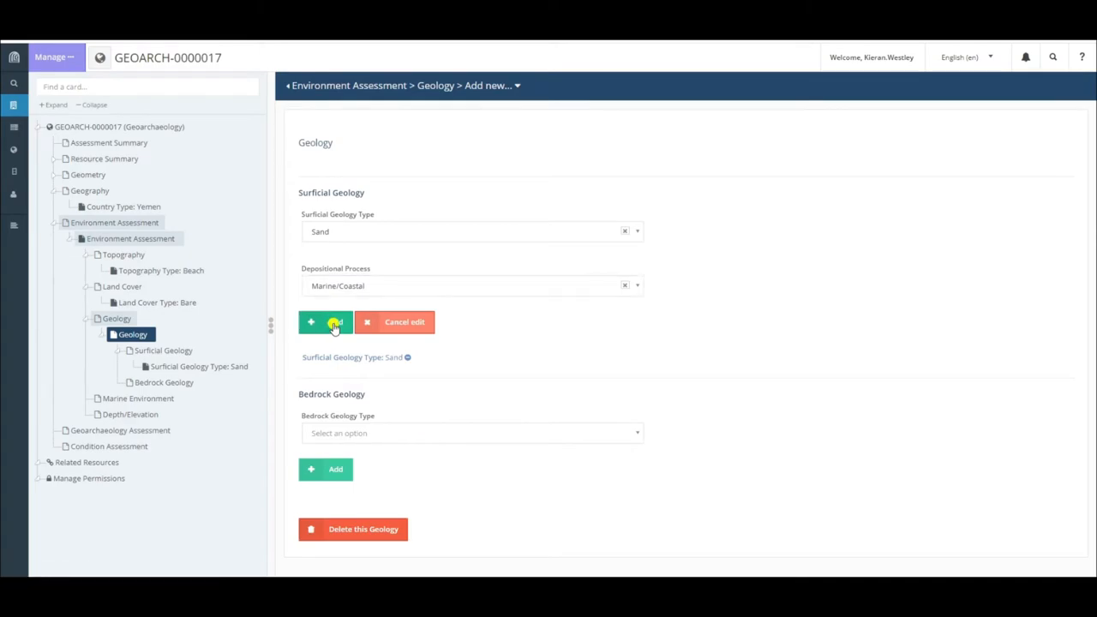
{"action": "left_click", "coordinate": [326, 322]}
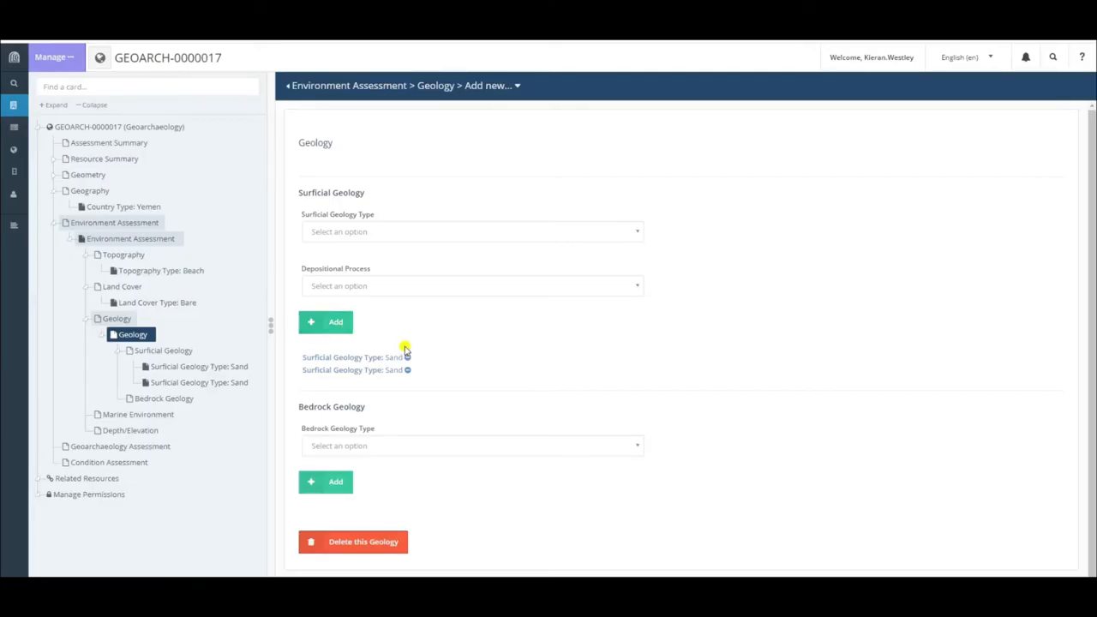
{"action": "mouse_move", "coordinate": [343, 358]}
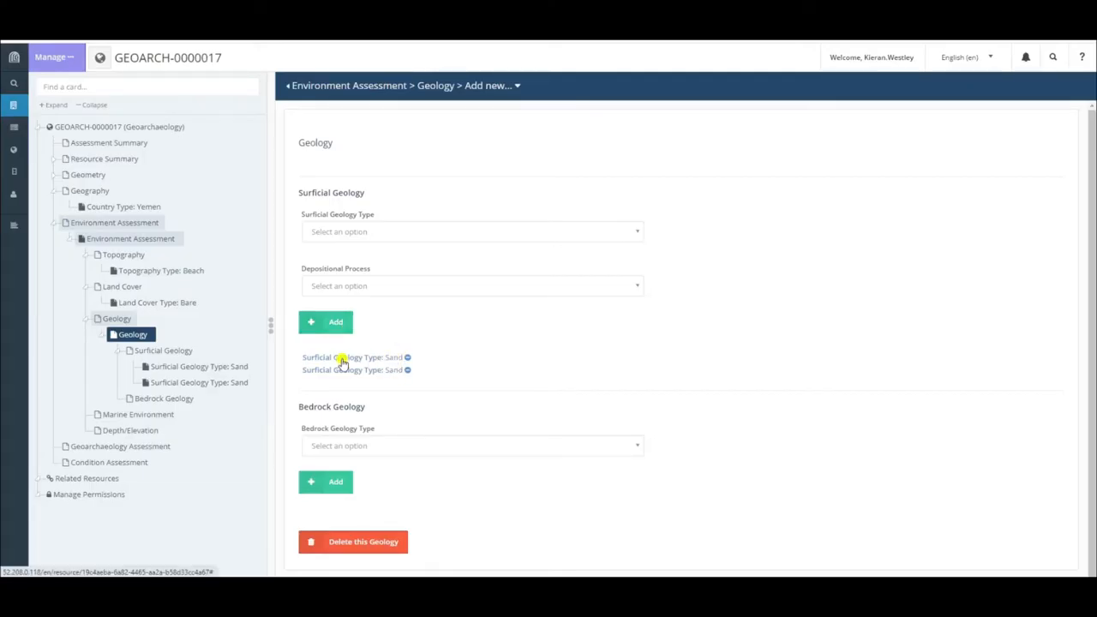
{"action": "mouse_move", "coordinate": [416, 376]}
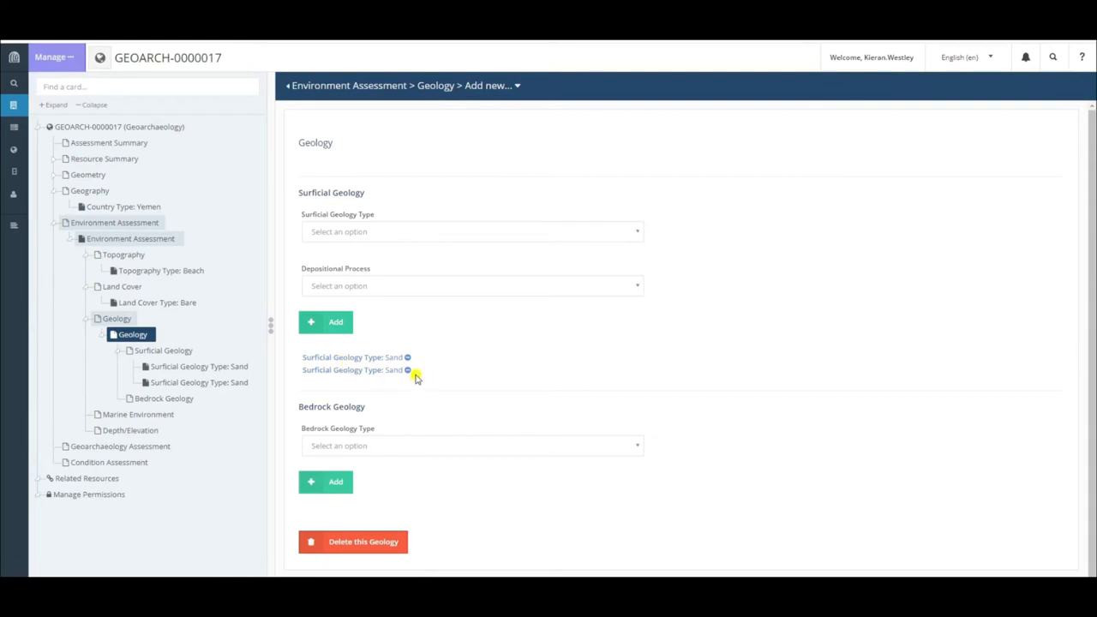
{"action": "mouse_move", "coordinate": [717, 313]}
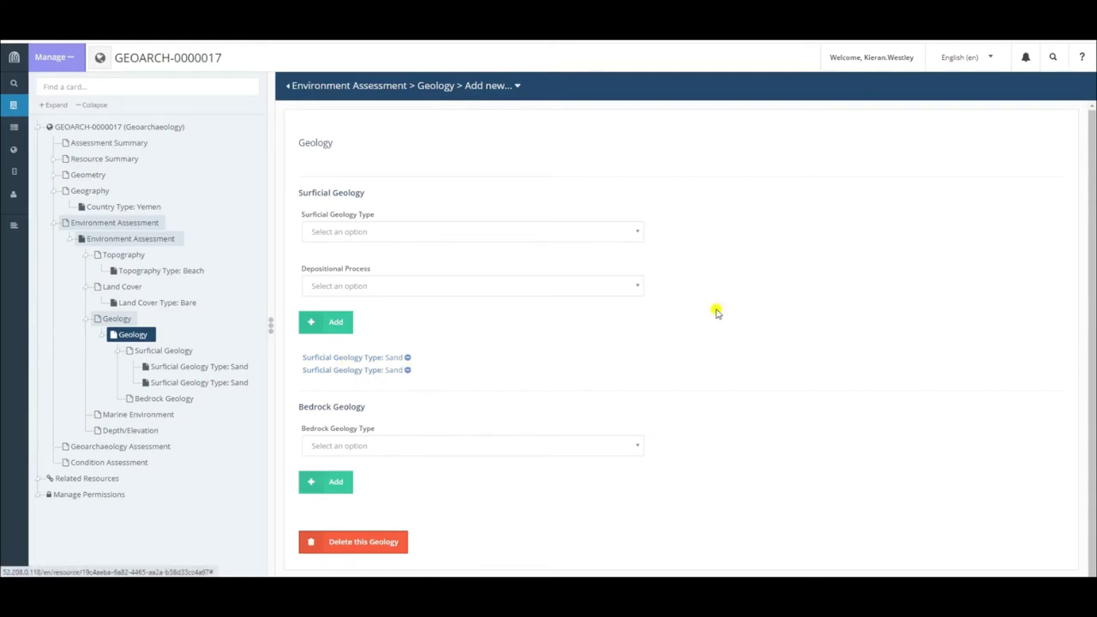
{"action": "mouse_move", "coordinate": [457, 410]}
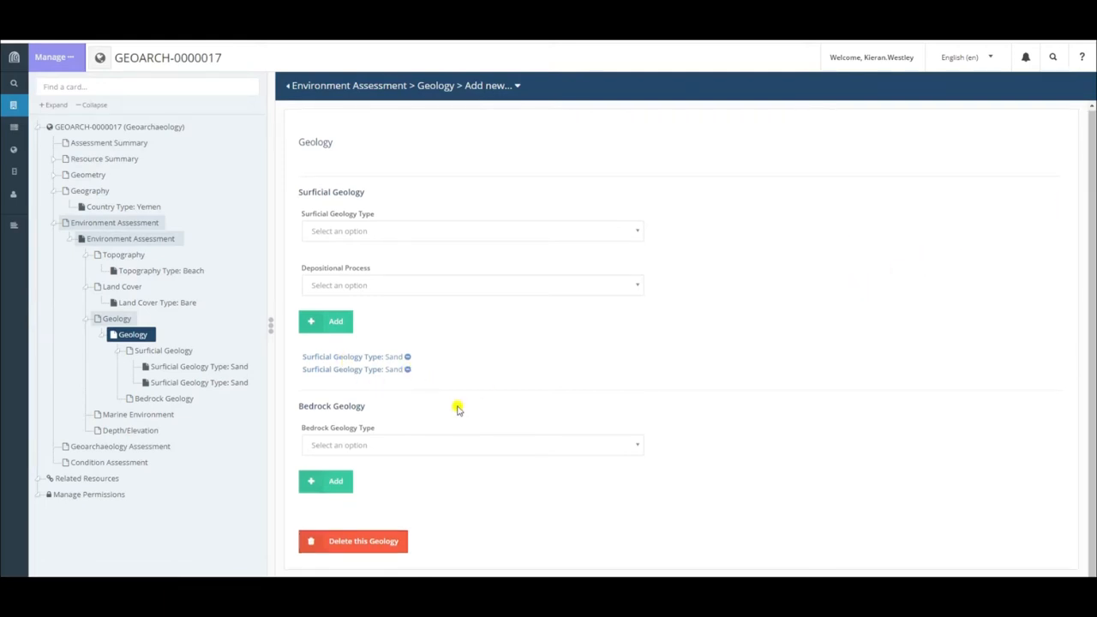
{"action": "mouse_move", "coordinate": [348, 416]}
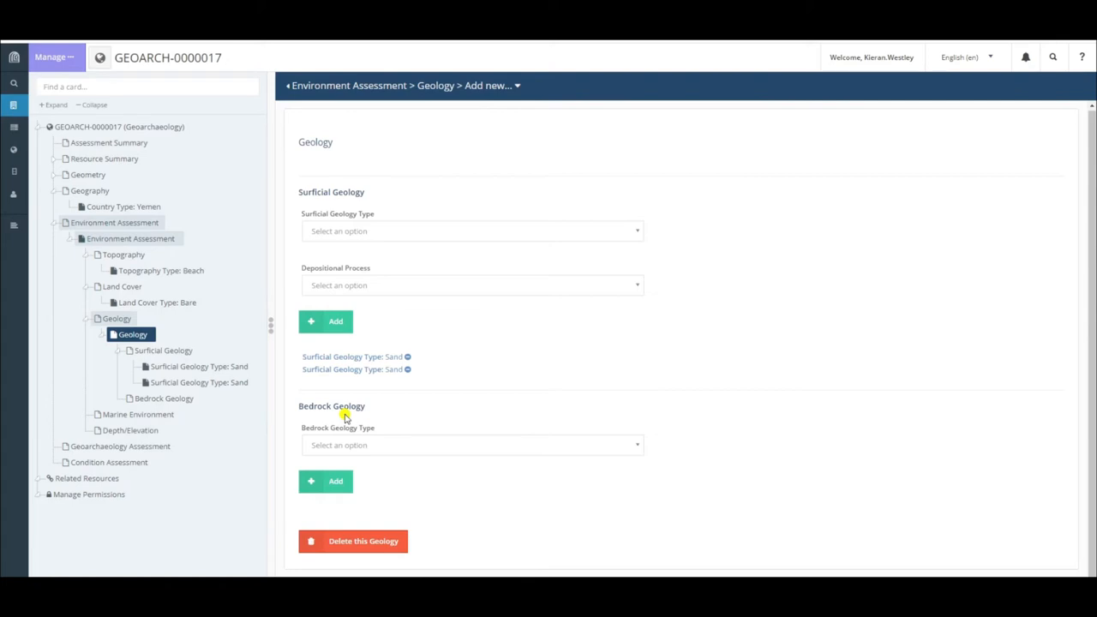
{"action": "mouse_move", "coordinate": [632, 460]}
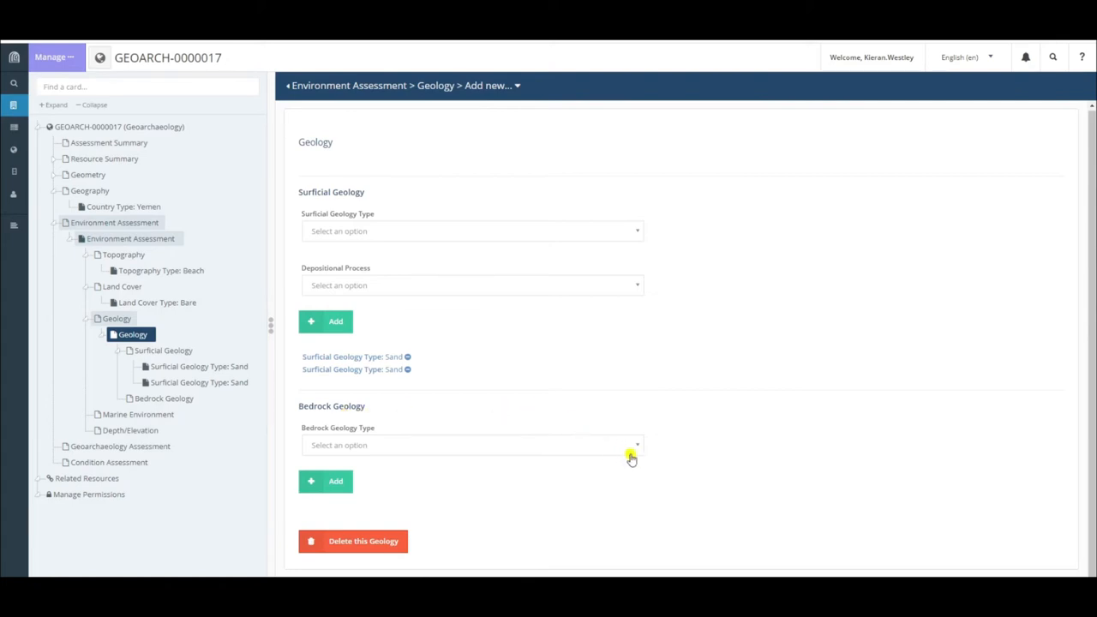
Step: Add Basalt as the bedrock geology type for the Geology entry
{"action": "left_click", "coordinate": [637, 445]}
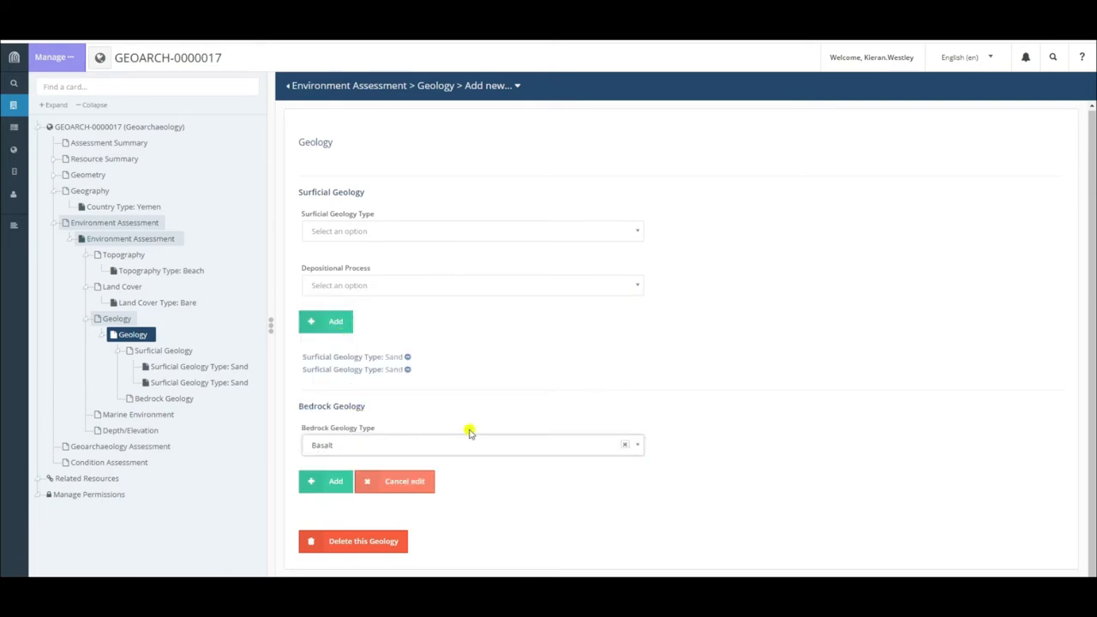
{"action": "mouse_move", "coordinate": [712, 442]}
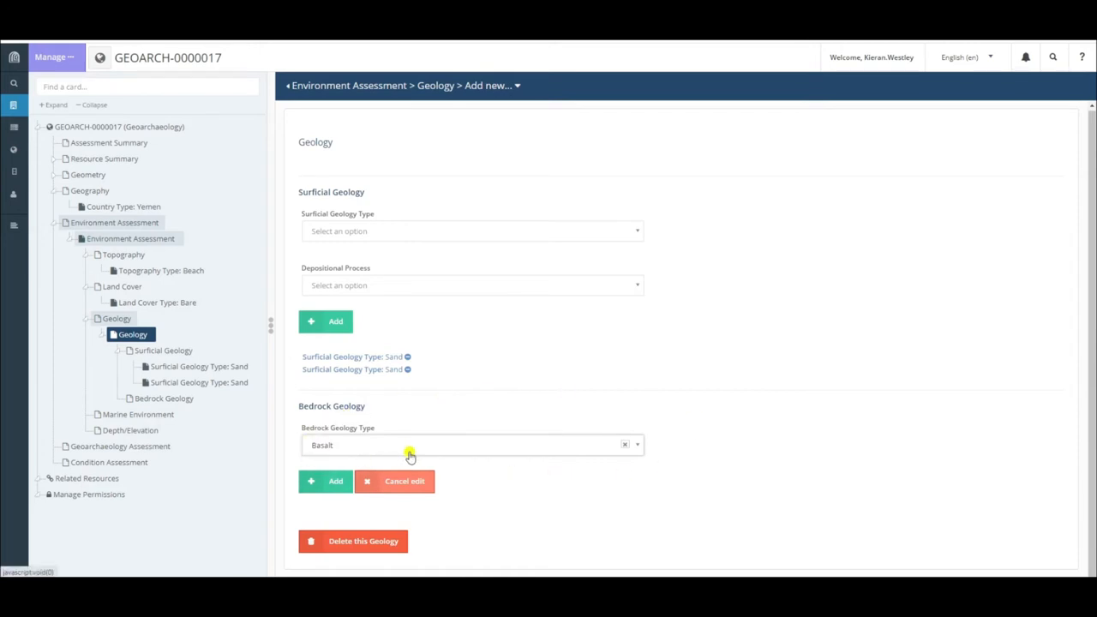
{"action": "left_click", "coordinate": [325, 481]}
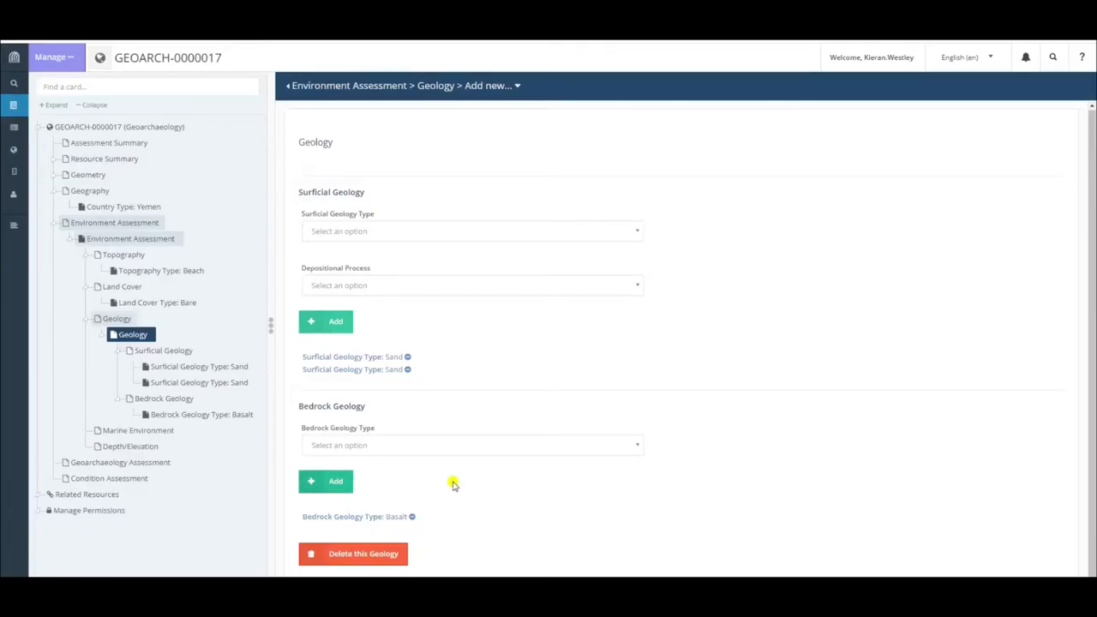
{"action": "left_click", "coordinate": [472, 445]}
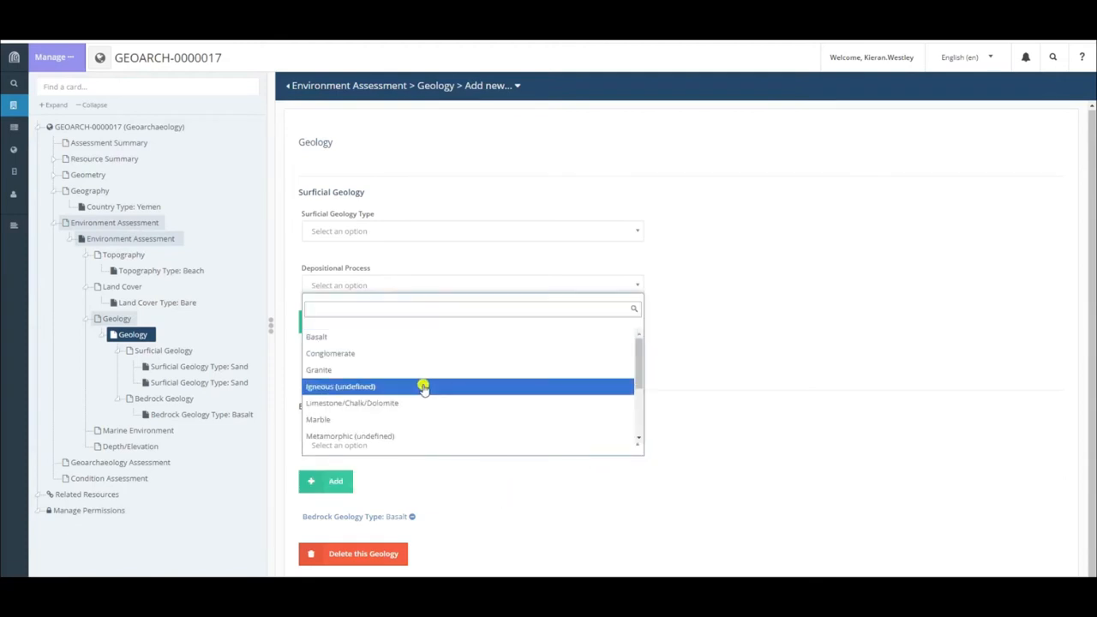
{"action": "mouse_move", "coordinate": [427, 353]}
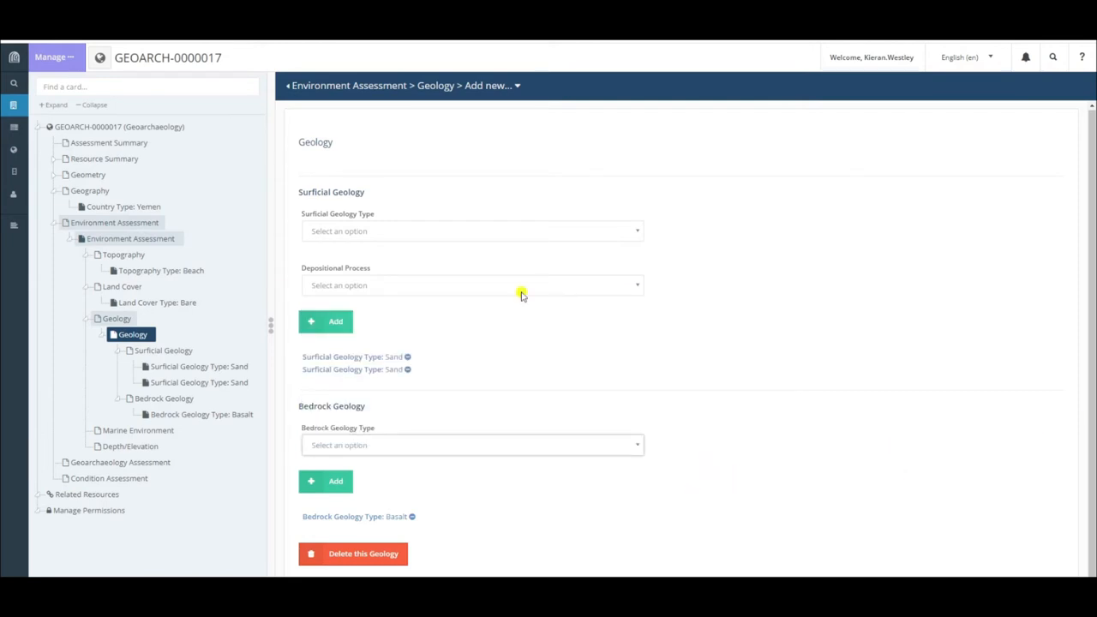
{"action": "mouse_move", "coordinate": [283, 269]}
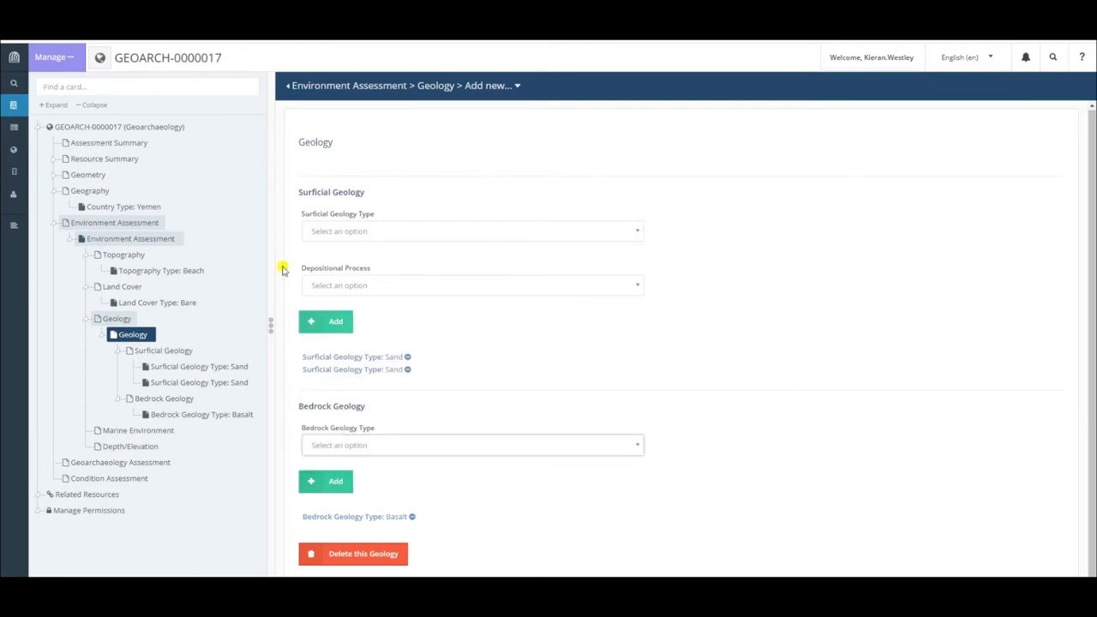
{"action": "mouse_move", "coordinate": [153, 242]}
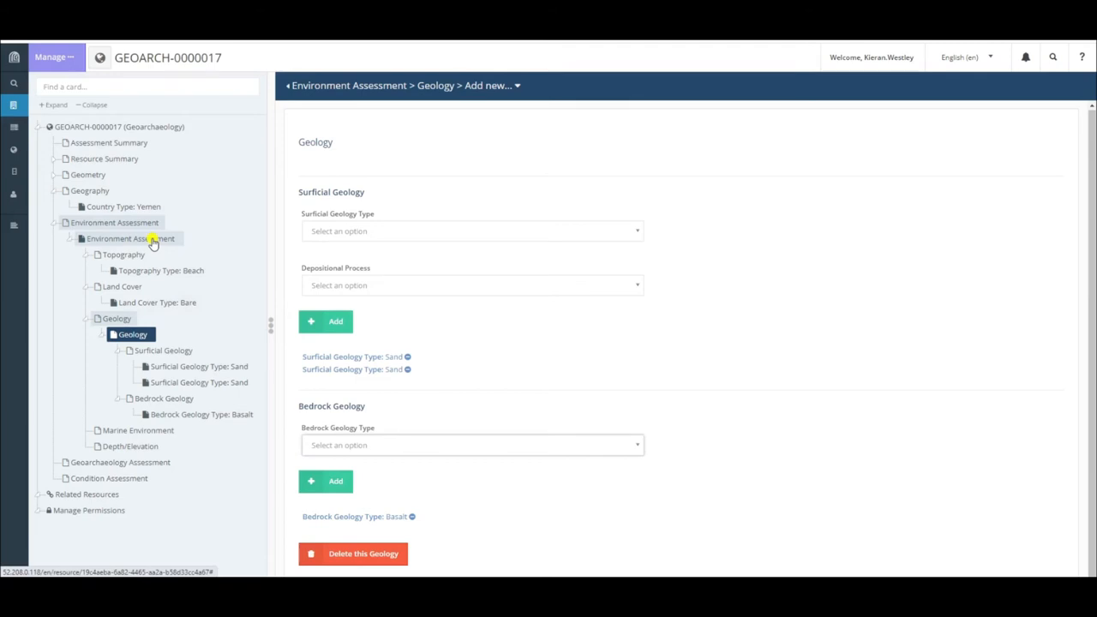
Step: Return to the Environment Assessment card and scroll to the Geology and Marine Environment sections
{"action": "left_click", "coordinate": [129, 238]}
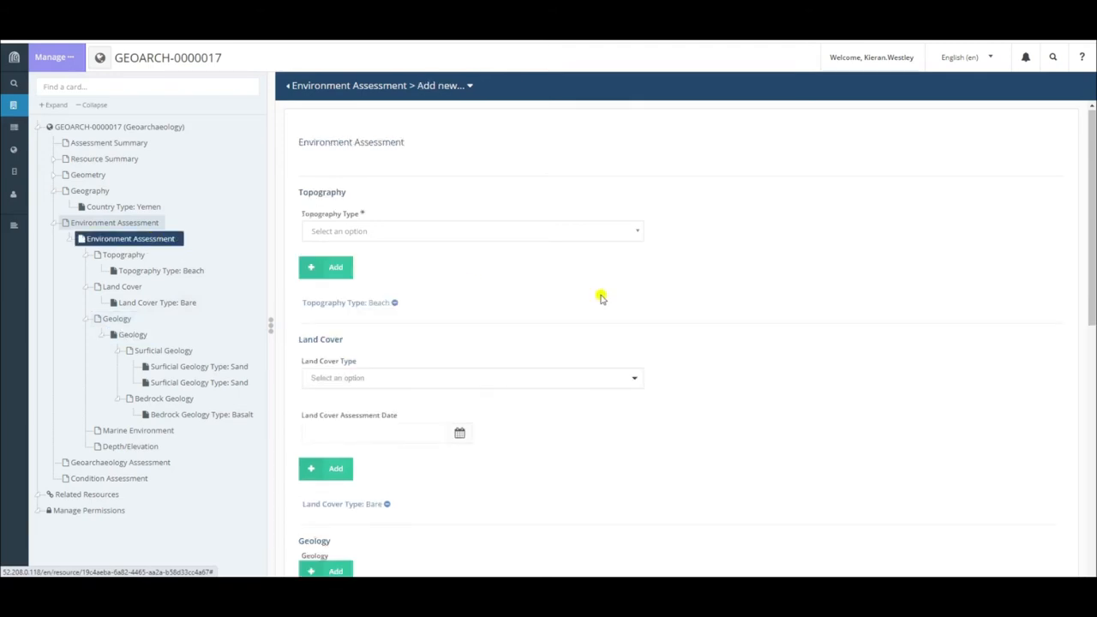
{"action": "scroll", "scroll_direction": "down", "scroll_amount": 3}
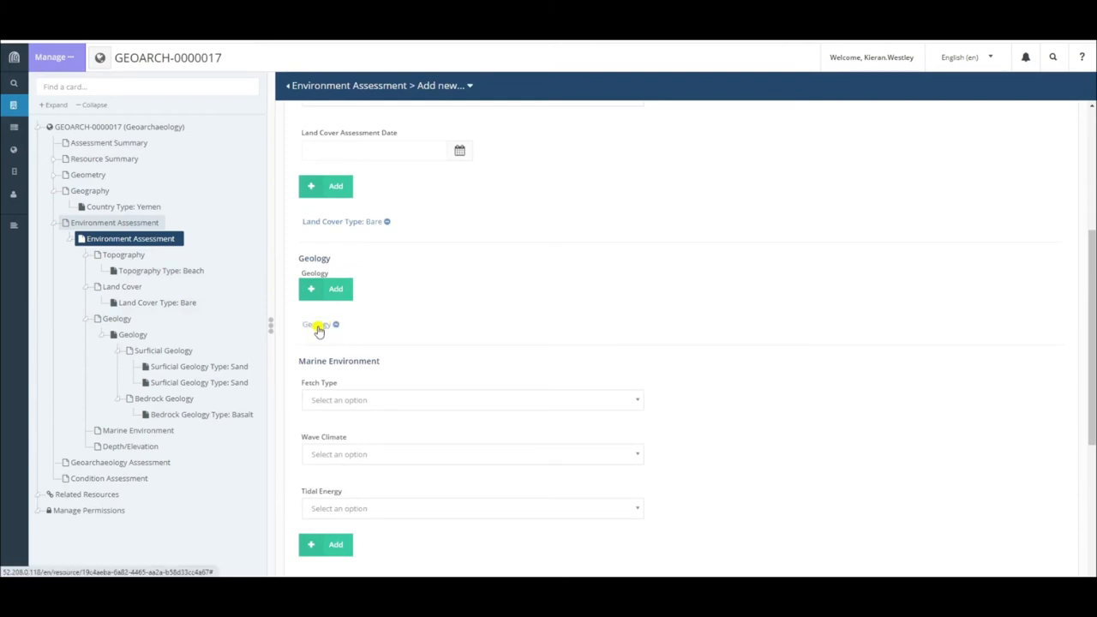
{"action": "mouse_move", "coordinate": [214, 395]}
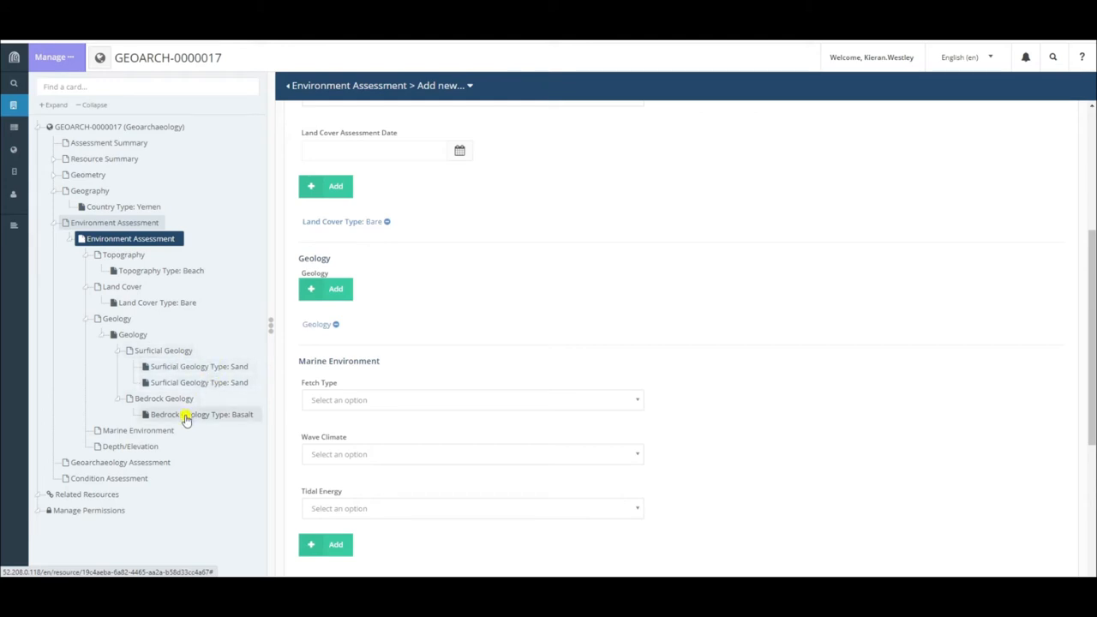
{"action": "scroll", "scroll_direction": "up", "scroll_amount": 3}
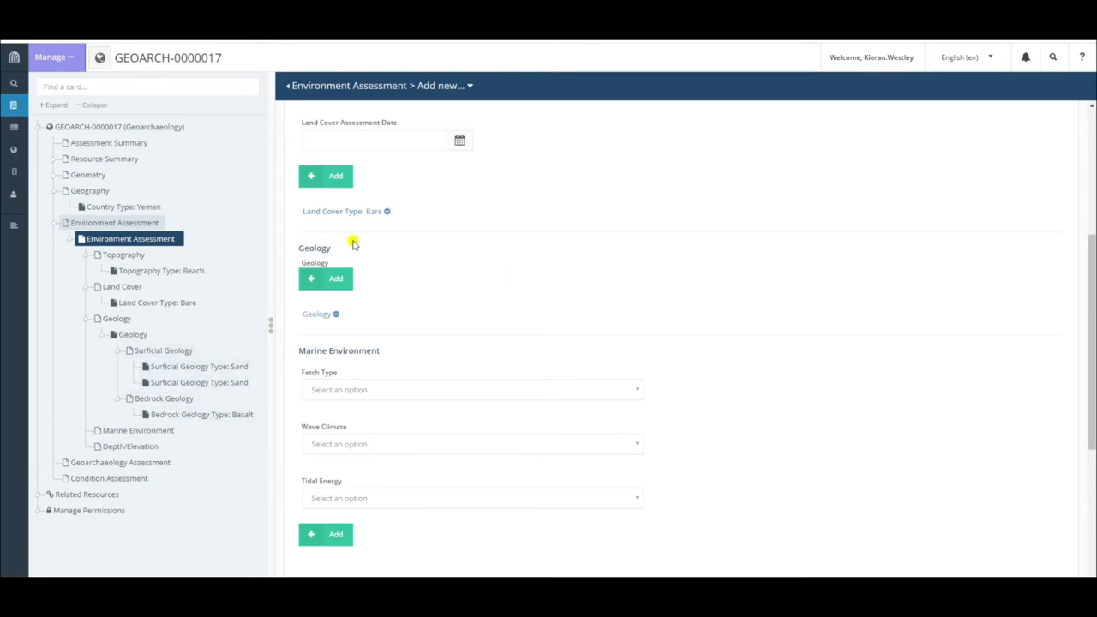
{"action": "mouse_move", "coordinate": [387, 354]}
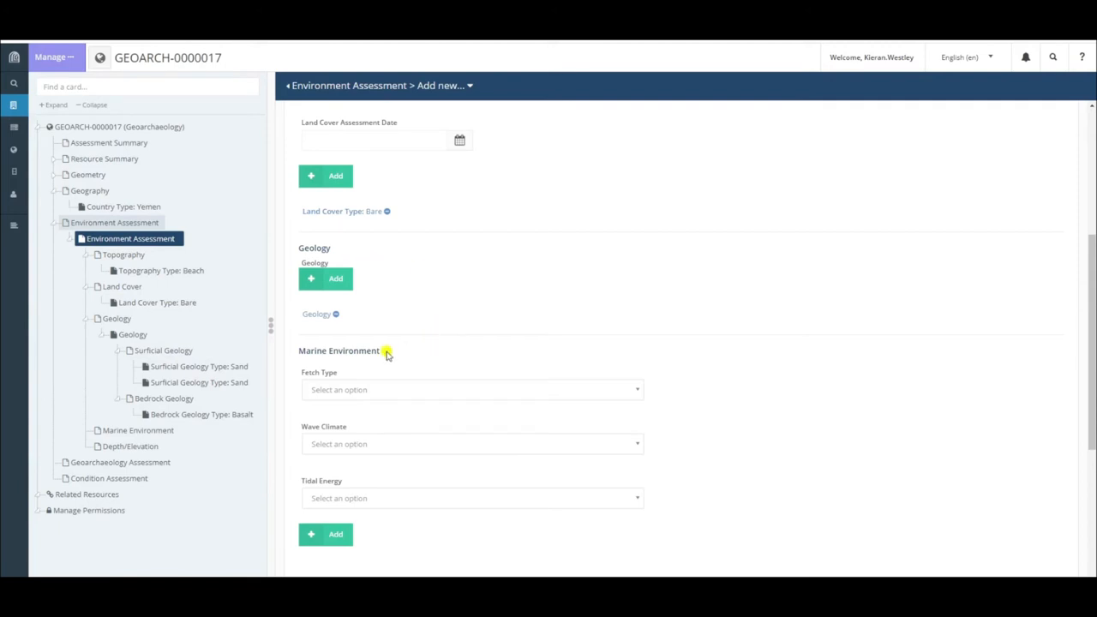
{"action": "mouse_move", "coordinate": [355, 365]}
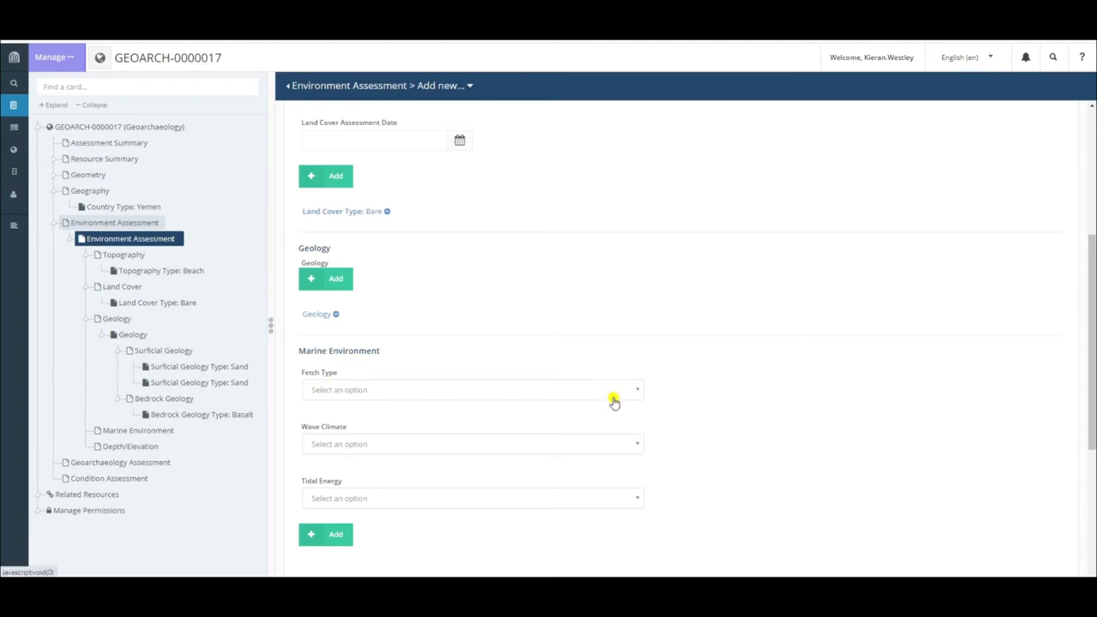
{"action": "mouse_move", "coordinate": [638, 393]}
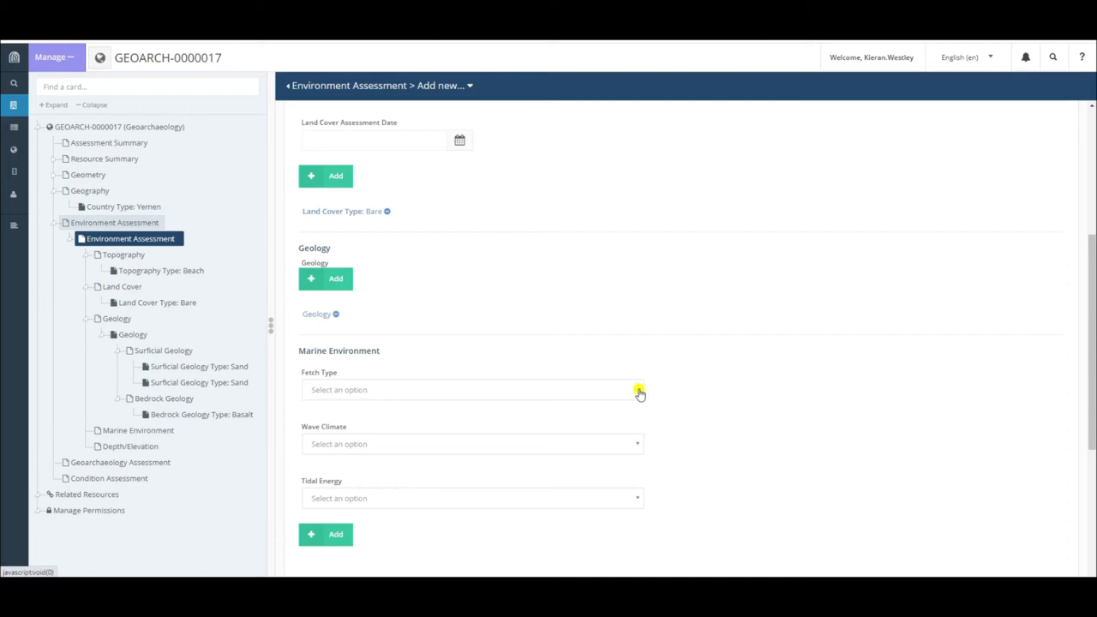
Step: Open the Marine Environment Fetch Type options: Exposed, Moderately exposed, Protected
{"action": "left_click", "coordinate": [637, 390]}
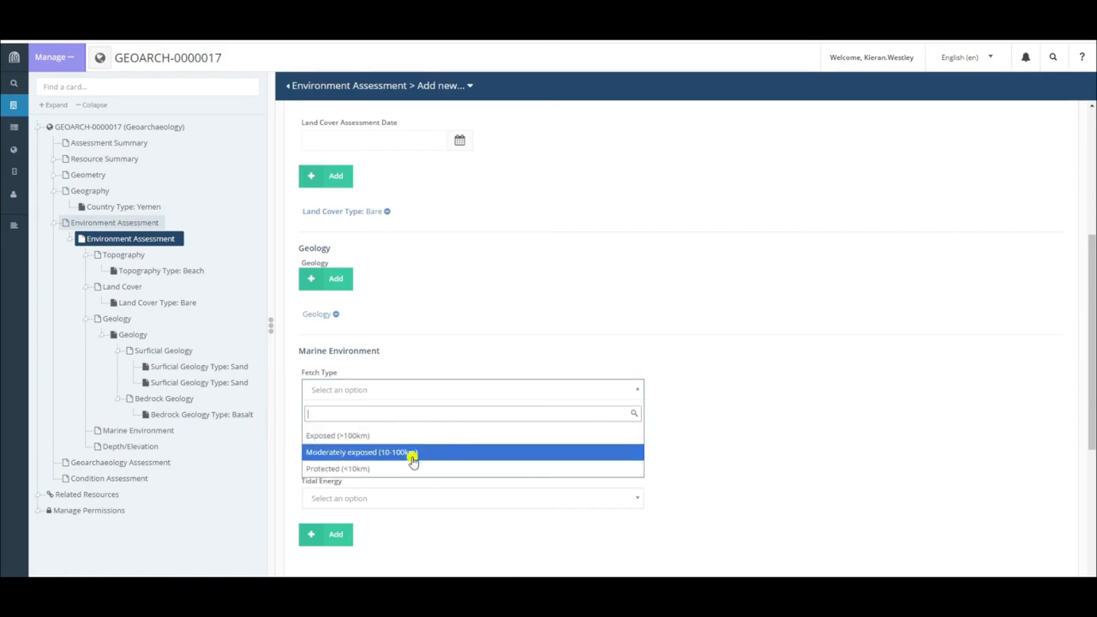
{"action": "mouse_move", "coordinate": [395, 459]}
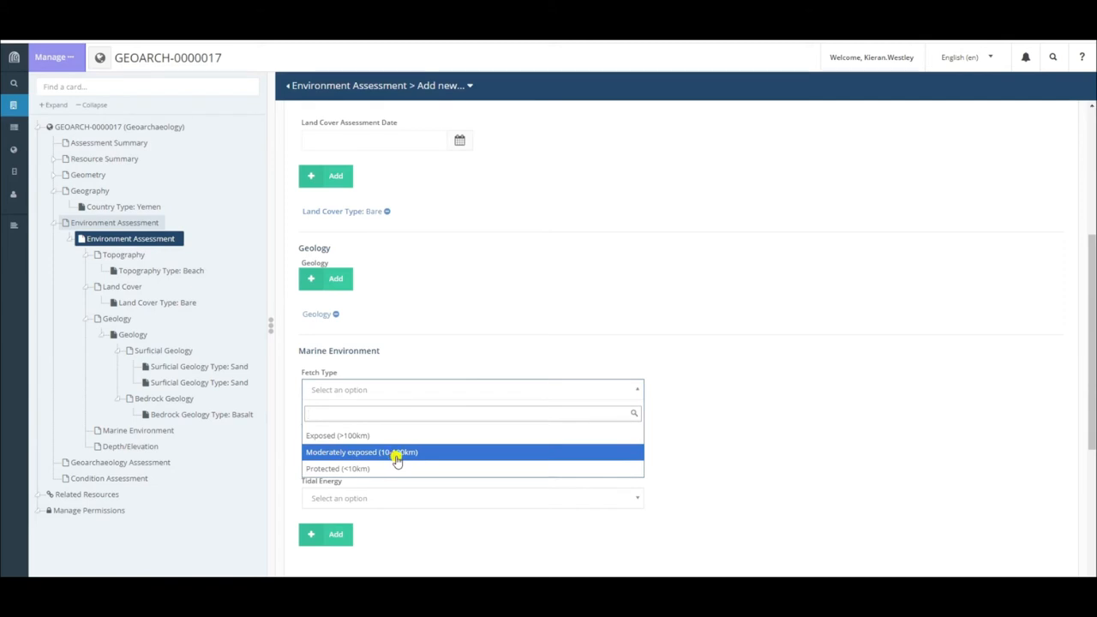
{"action": "mouse_move", "coordinate": [379, 456]}
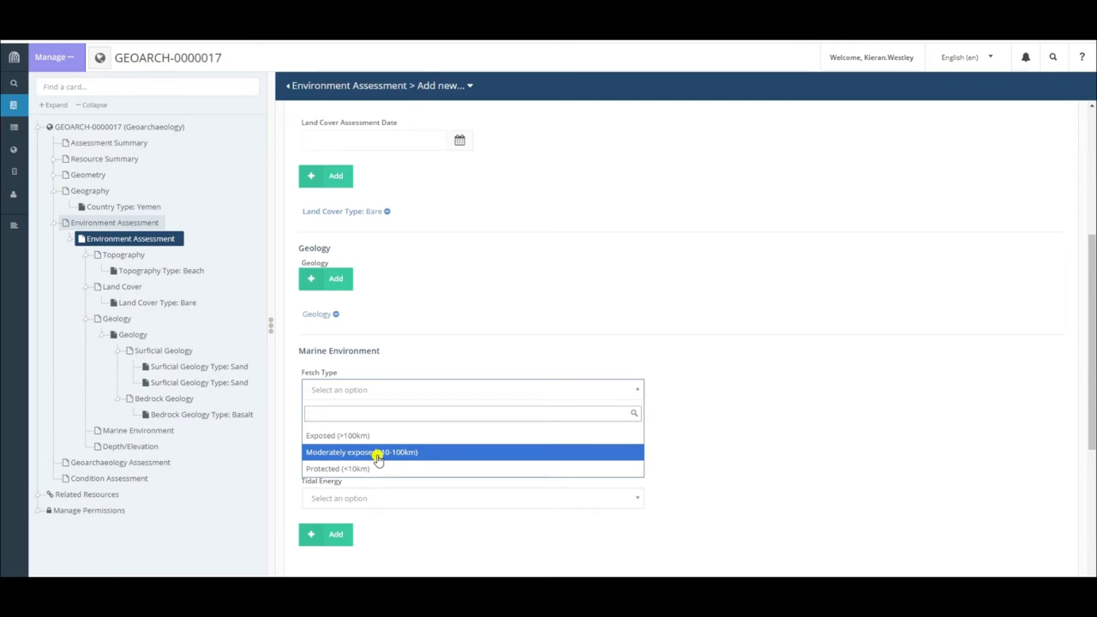
{"action": "mouse_move", "coordinate": [382, 469]}
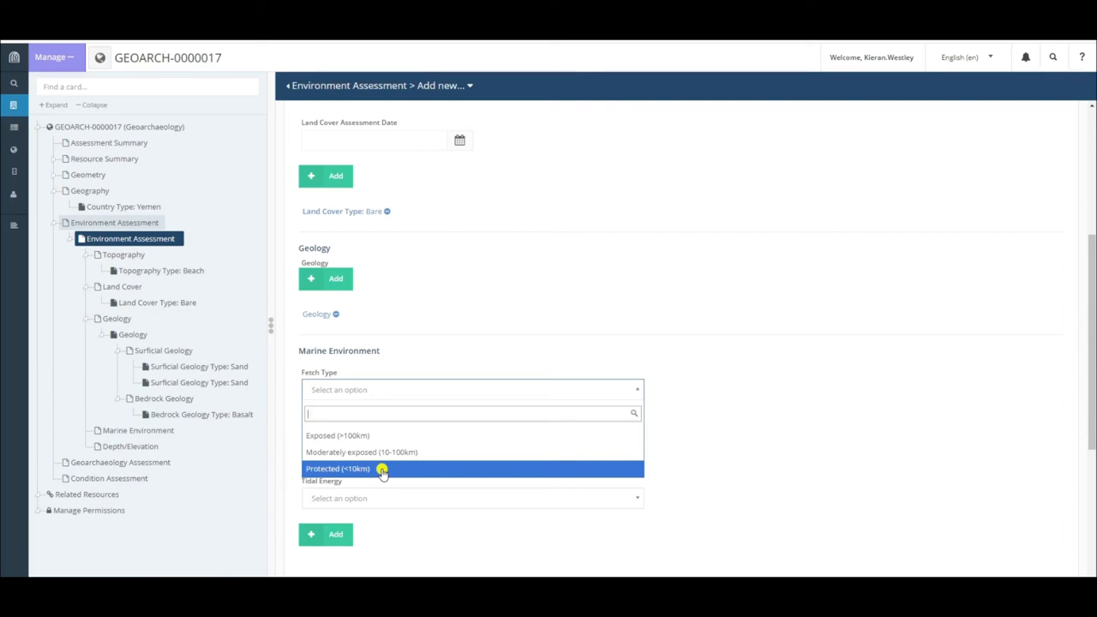
{"action": "mouse_move", "coordinate": [377, 452]}
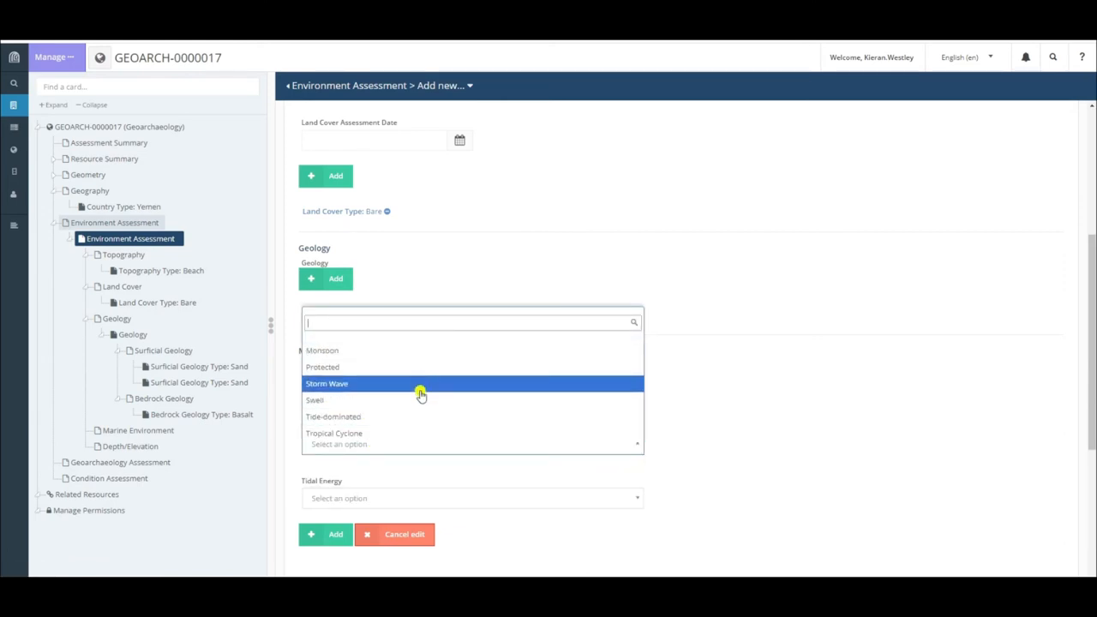
{"action": "mouse_move", "coordinate": [408, 350]}
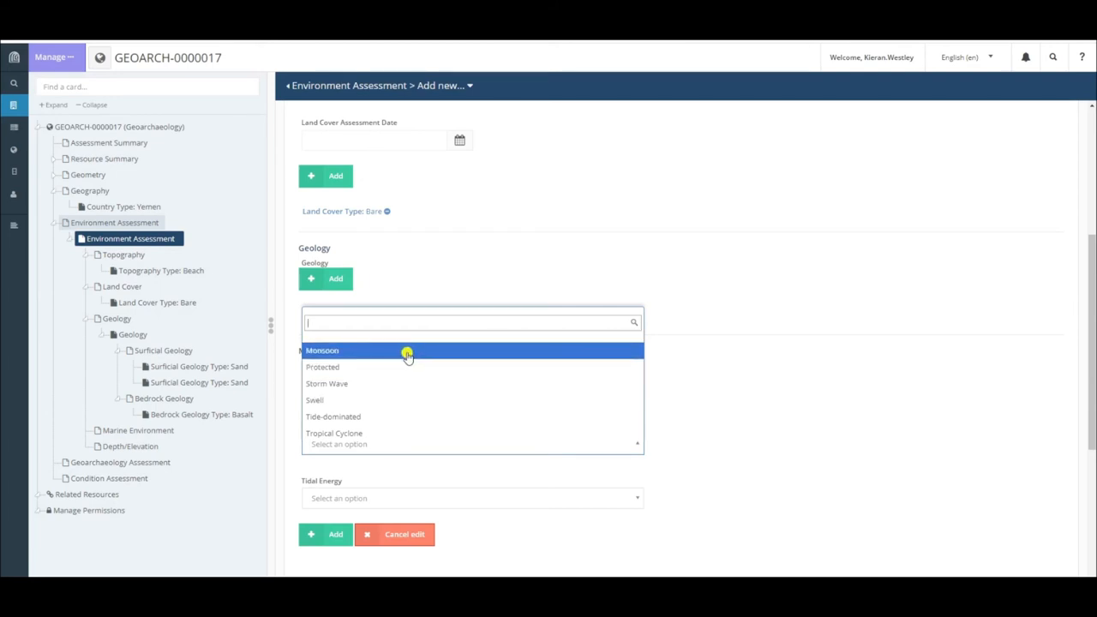
{"action": "mouse_move", "coordinate": [405, 367]}
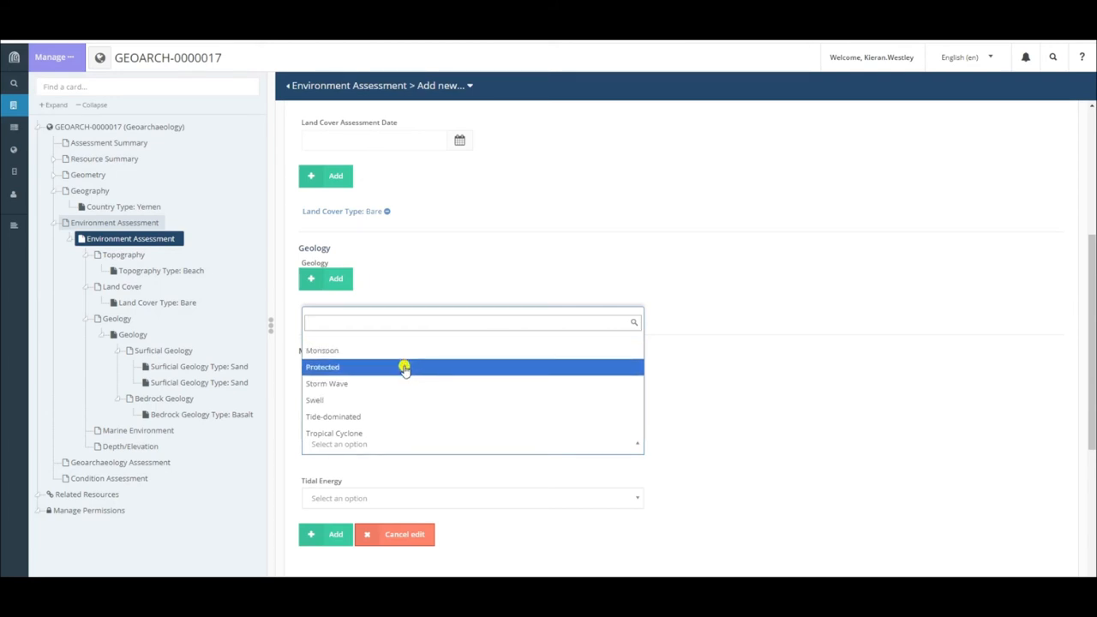
{"action": "mouse_move", "coordinate": [390, 400]}
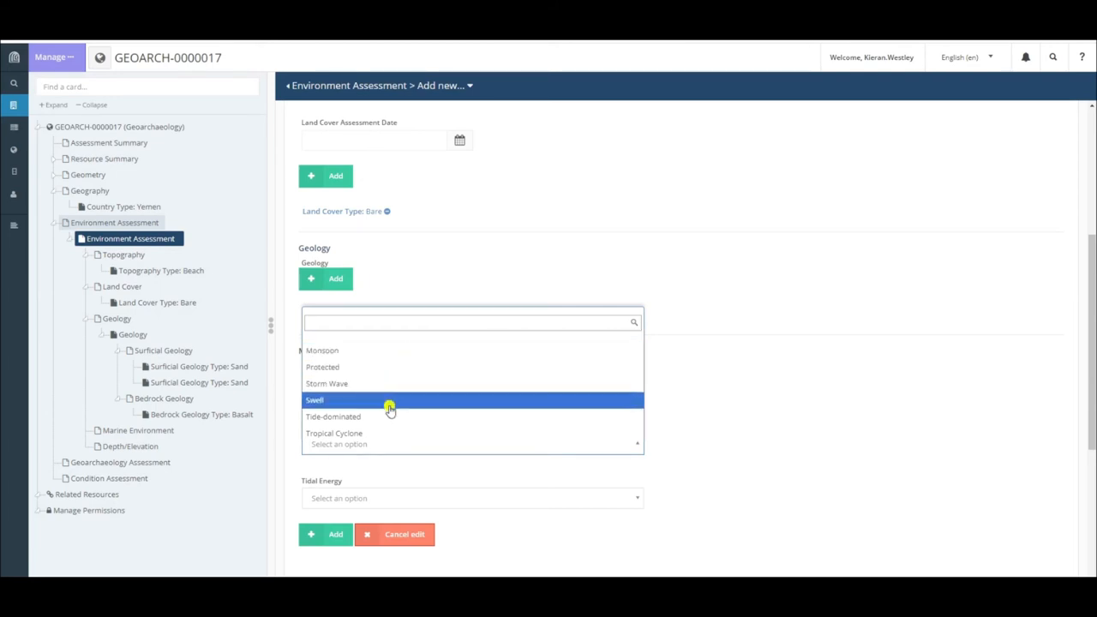
{"action": "mouse_move", "coordinate": [388, 351]}
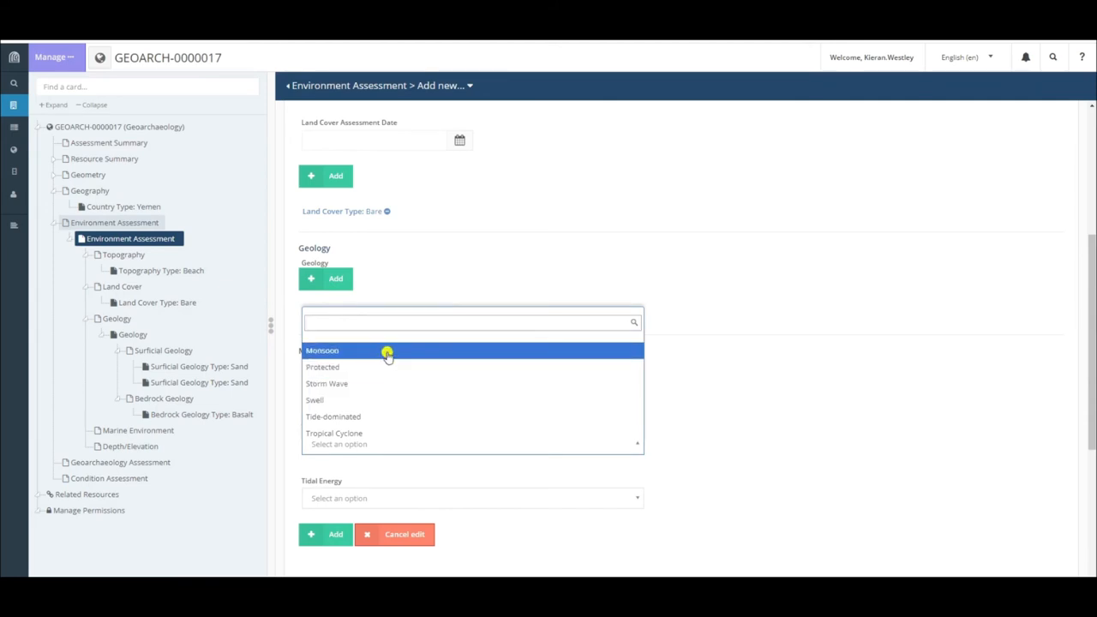
{"action": "mouse_move", "coordinate": [387, 383]}
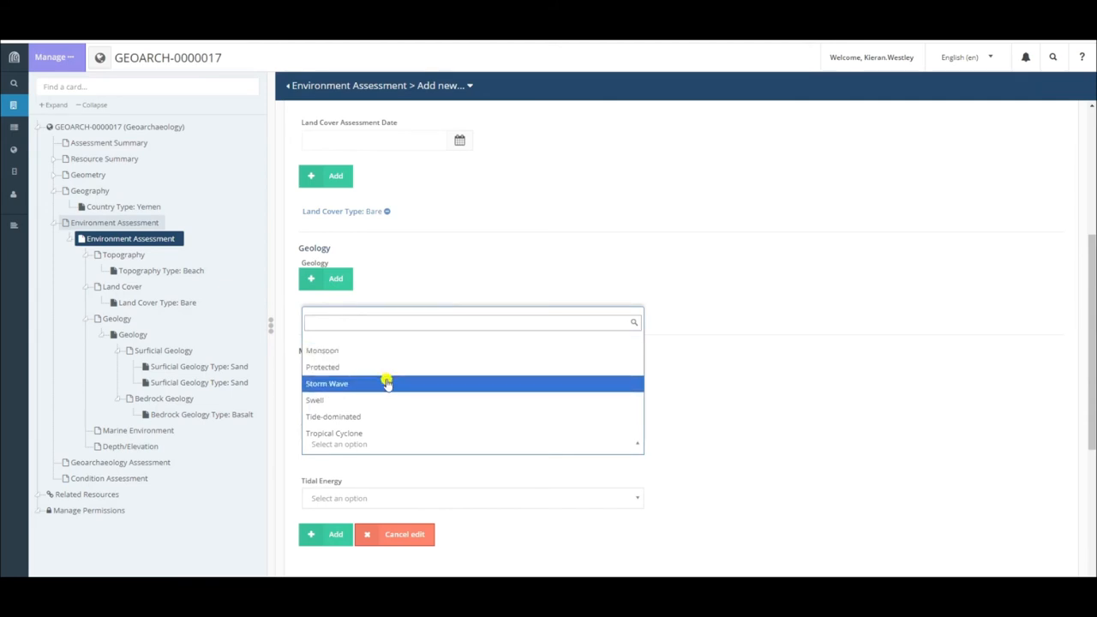
{"action": "mouse_move", "coordinate": [379, 433]}
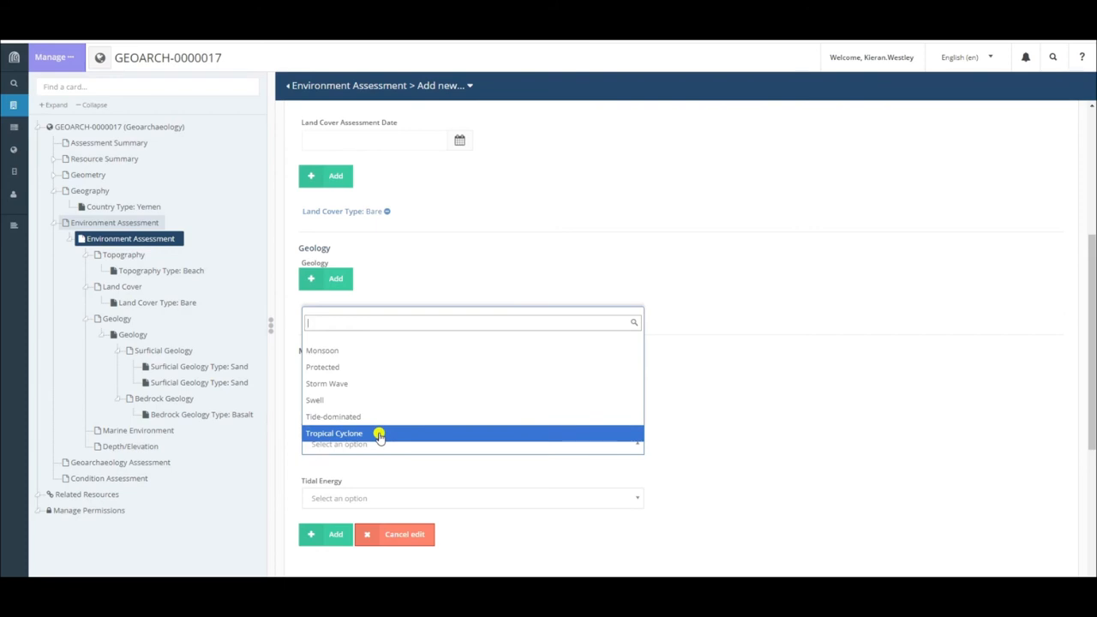
Step: Choose Tropical Cyclone as the wave climate and scroll down the form
{"action": "left_click", "coordinate": [334, 433]}
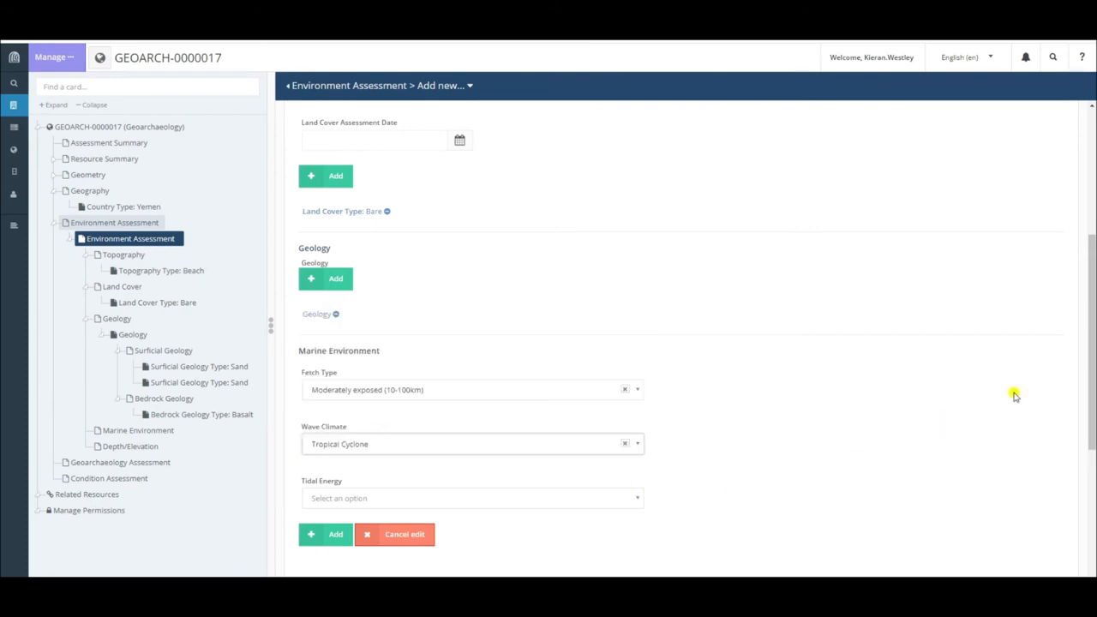
{"action": "scroll", "scroll_direction": "down", "scroll_amount": 3}
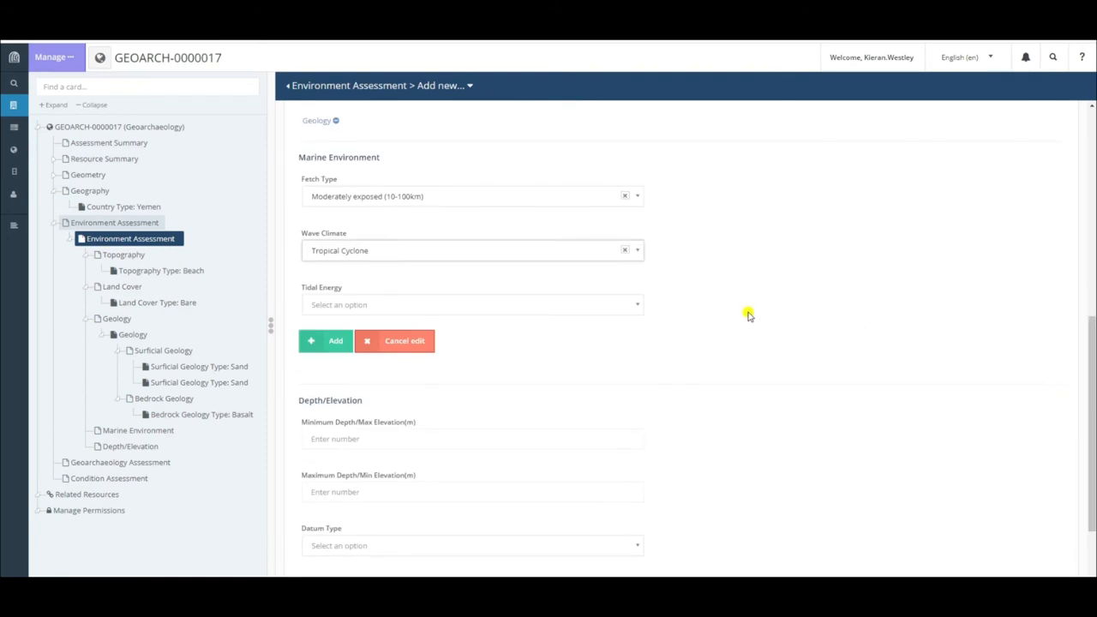
Step: Set tidal energy to Mesotidal (2-4m) and add the Marine Environment entry
{"action": "left_click", "coordinate": [637, 305]}
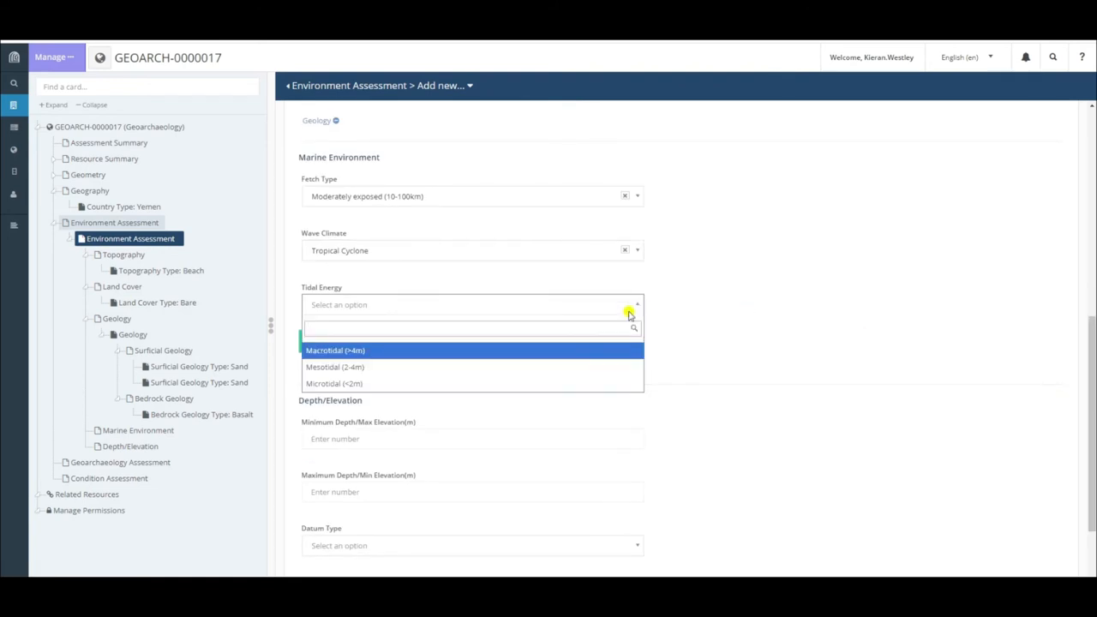
{"action": "mouse_move", "coordinate": [296, 283]}
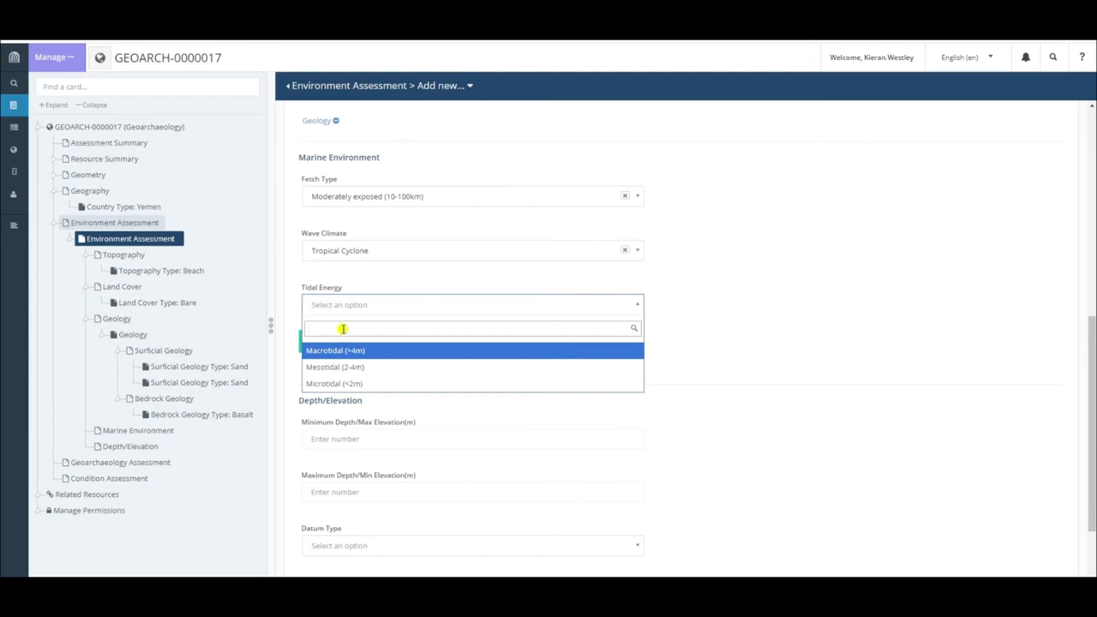
{"action": "mouse_move", "coordinate": [360, 383]}
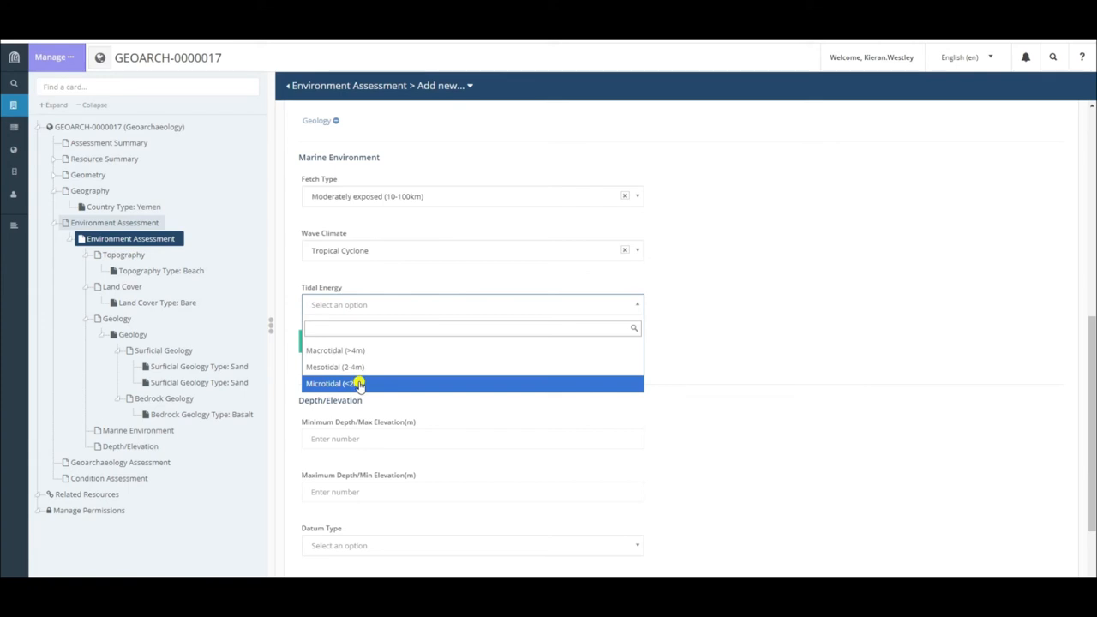
{"action": "mouse_move", "coordinate": [380, 352]}
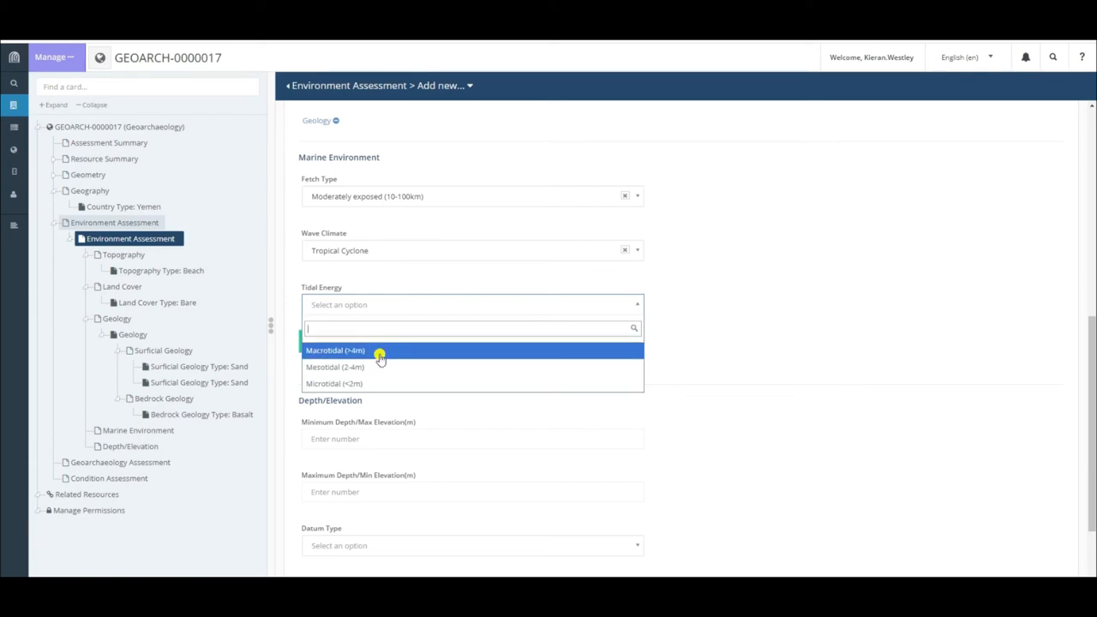
{"action": "mouse_move", "coordinate": [351, 367]}
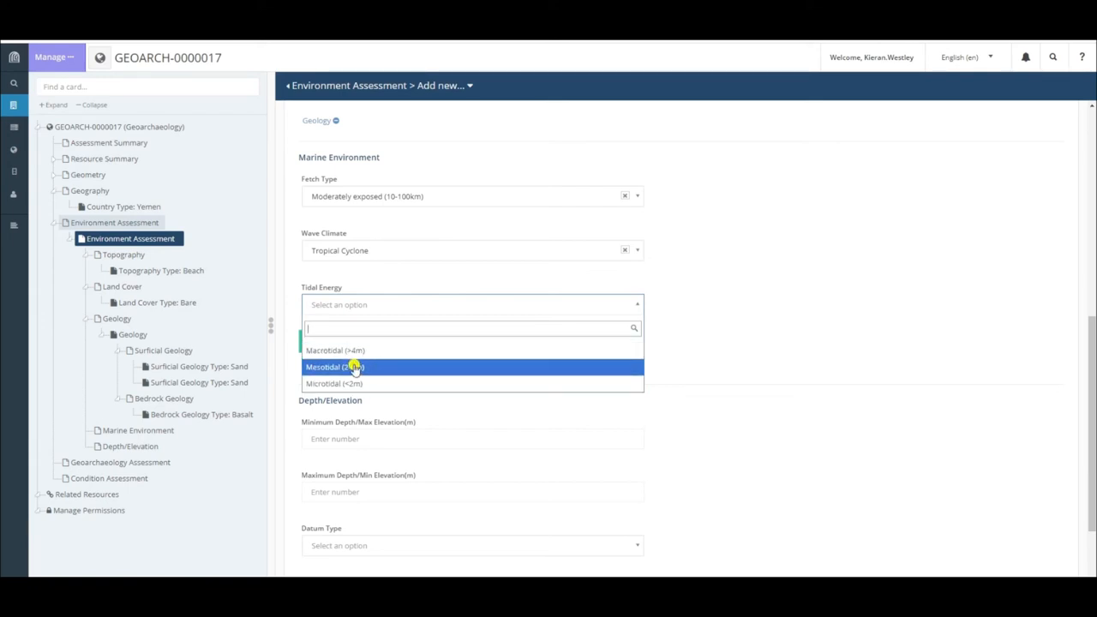
{"action": "mouse_move", "coordinate": [359, 371]}
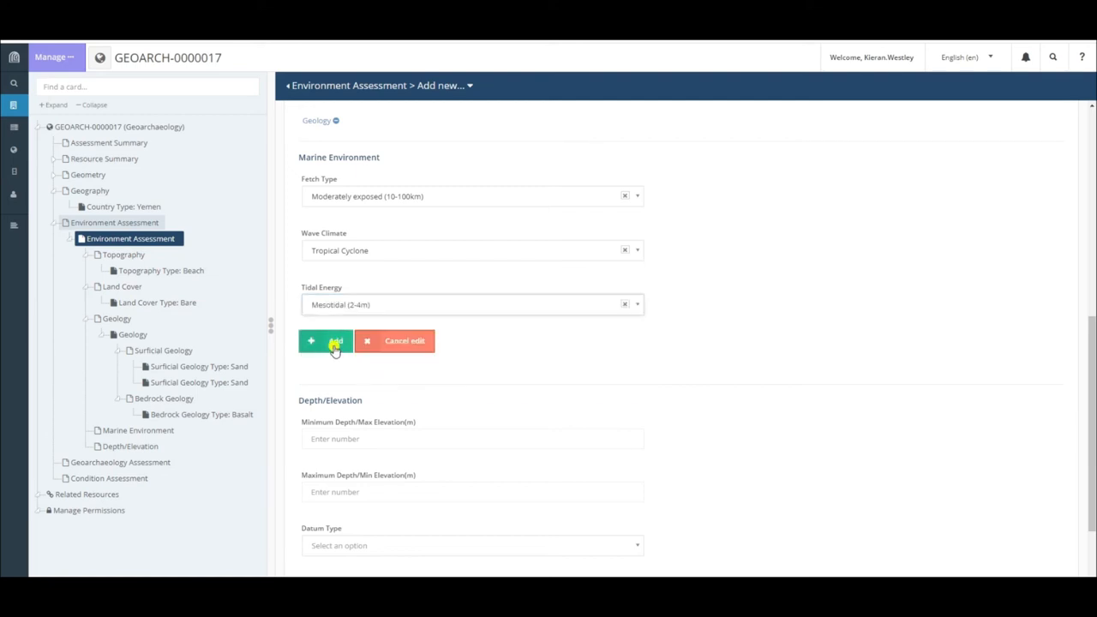
{"action": "left_click", "coordinate": [326, 341]}
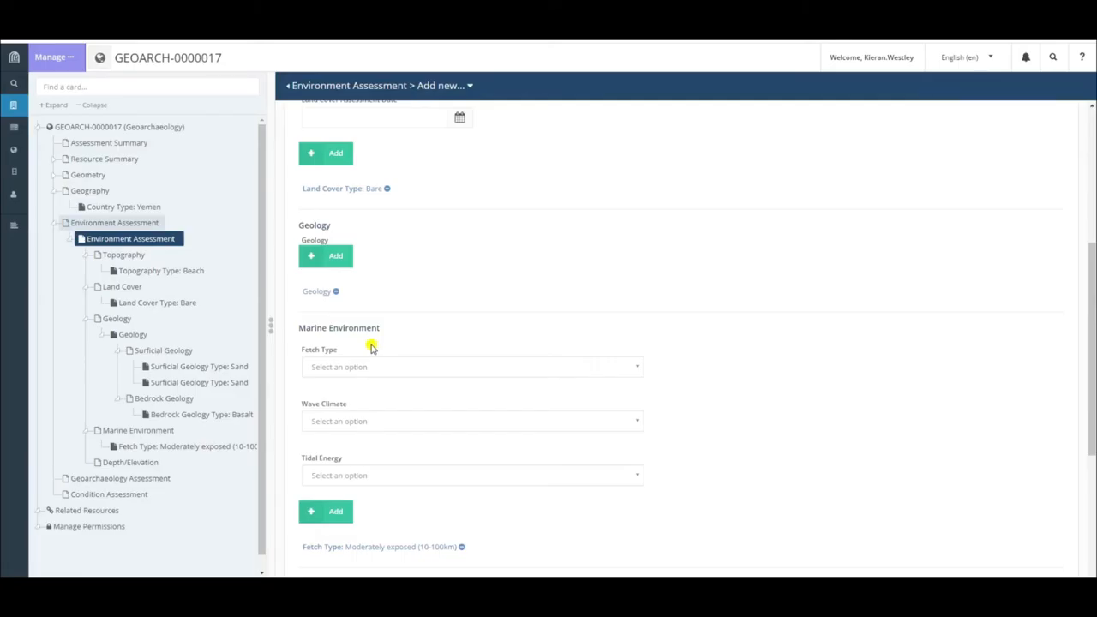
{"action": "scroll", "scroll_direction": "down", "scroll_amount": 3}
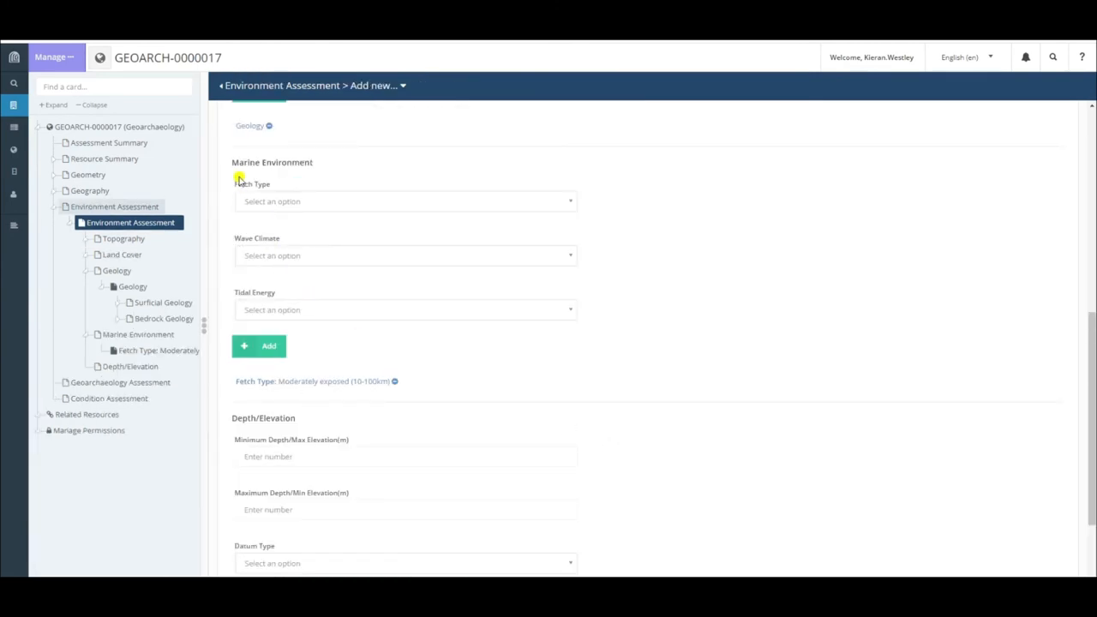
{"action": "mouse_move", "coordinate": [293, 226]}
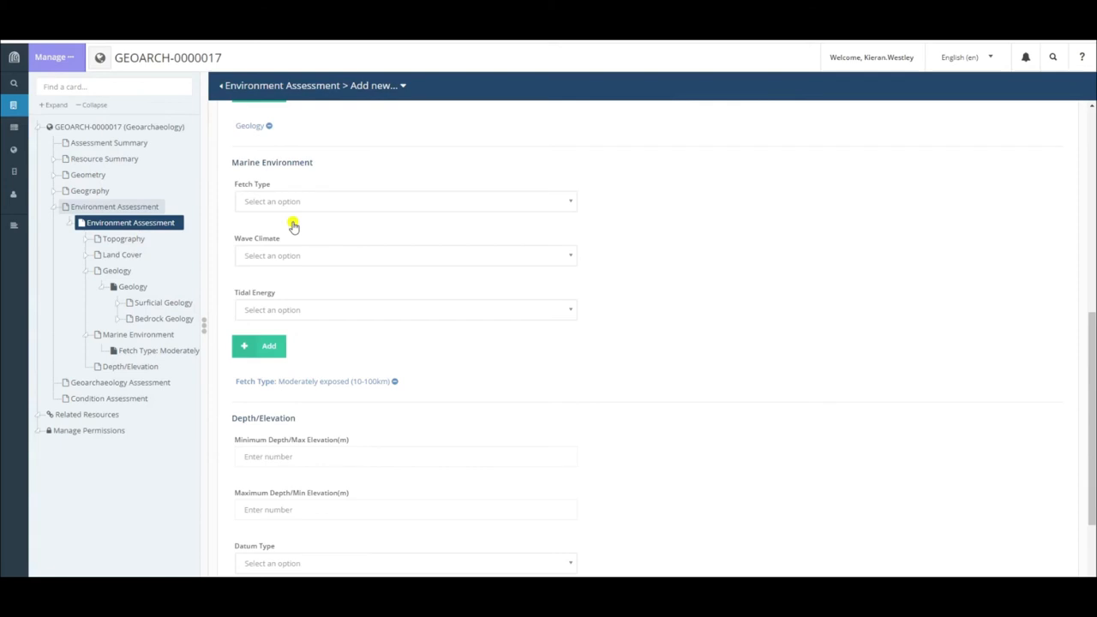
{"action": "mouse_move", "coordinate": [1041, 386]}
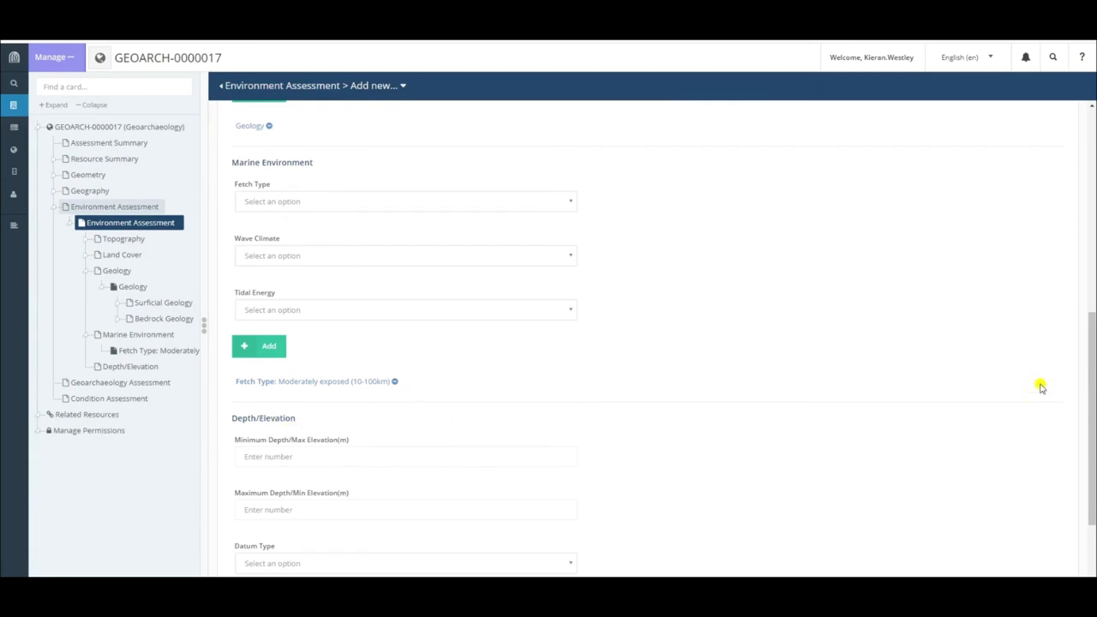
{"action": "scroll", "scroll_direction": "down", "scroll_amount": 3}
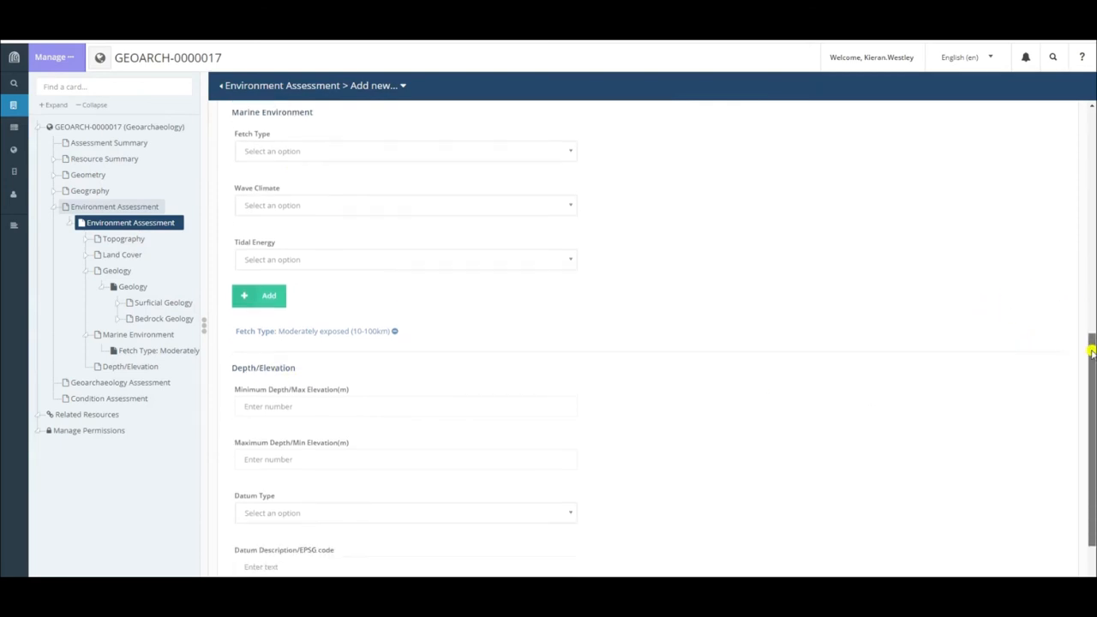
{"action": "scroll", "scroll_direction": "down", "scroll_amount": 3}
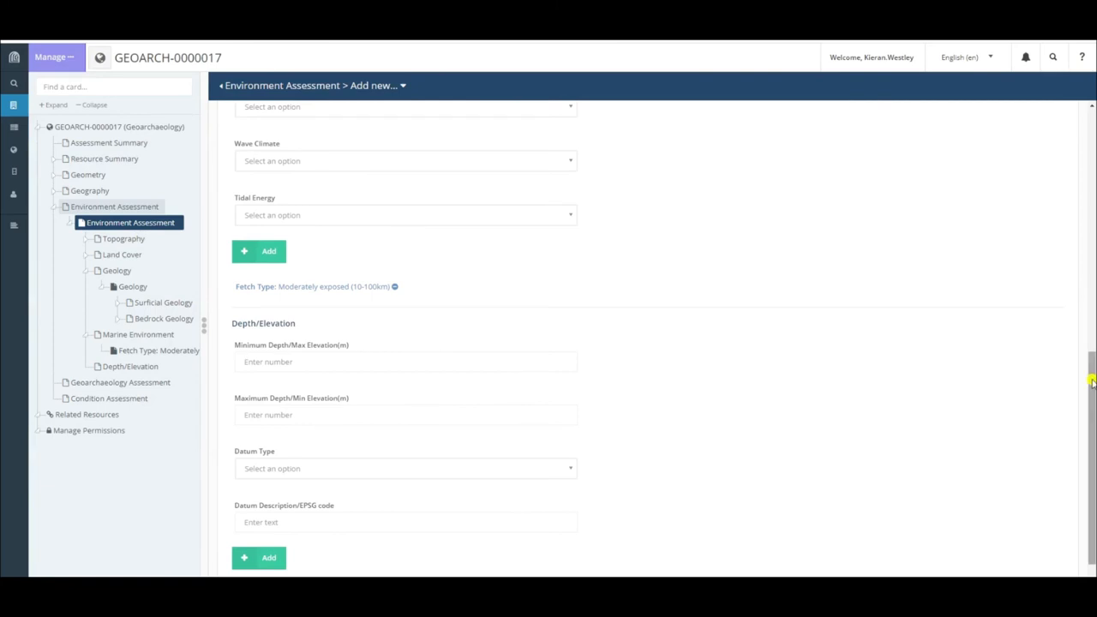
{"action": "scroll", "scroll_direction": "down", "scroll_amount": 3}
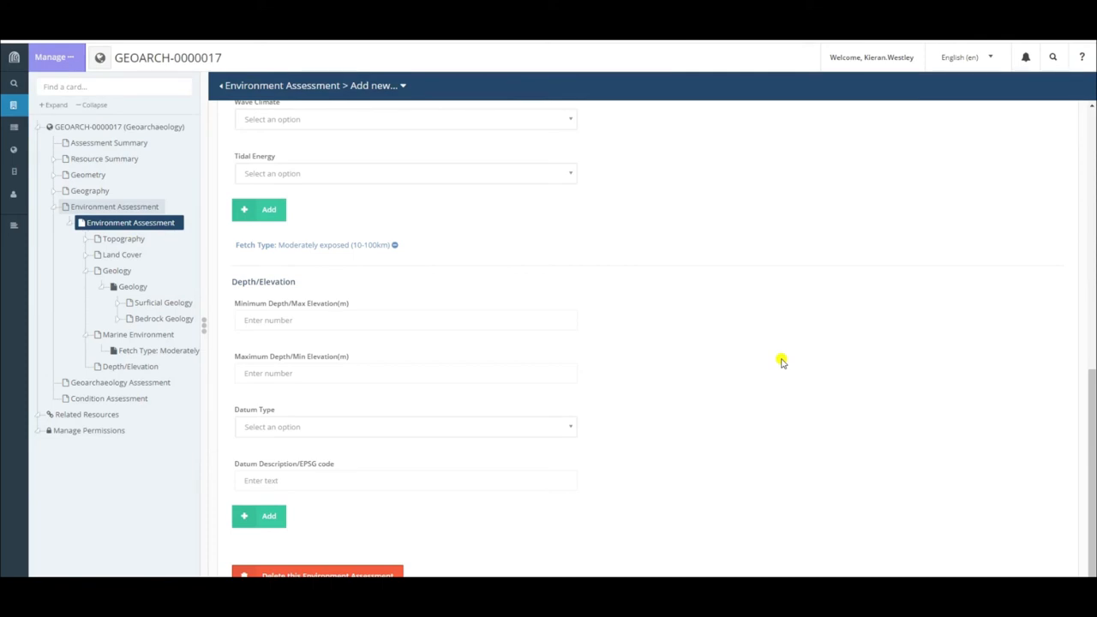
{"action": "mouse_move", "coordinate": [633, 352]}
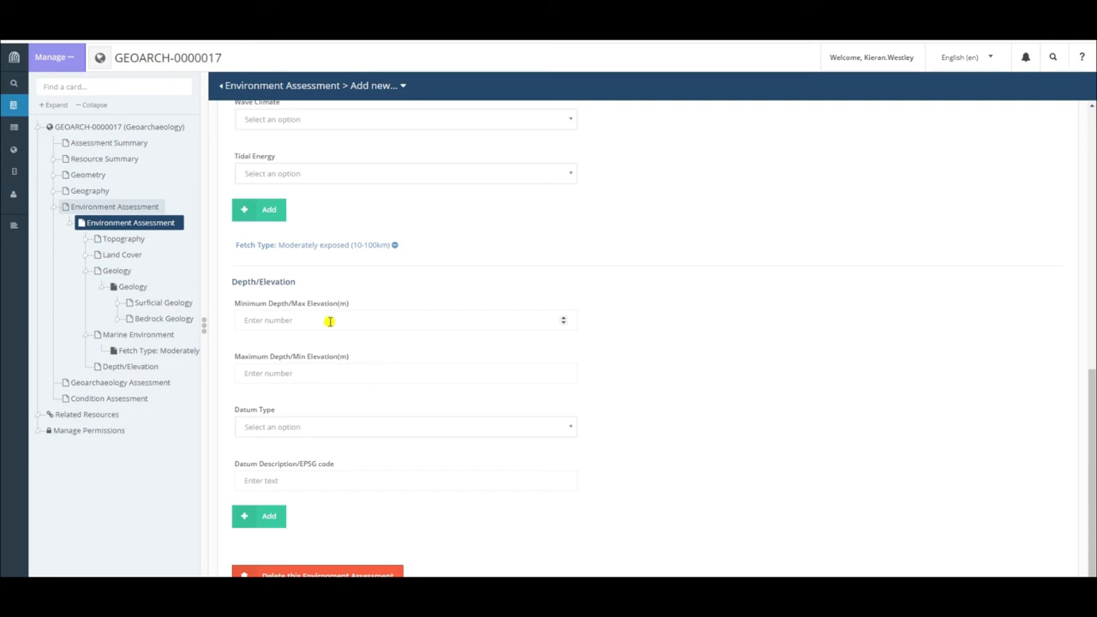
{"action": "mouse_move", "coordinate": [252, 314]}
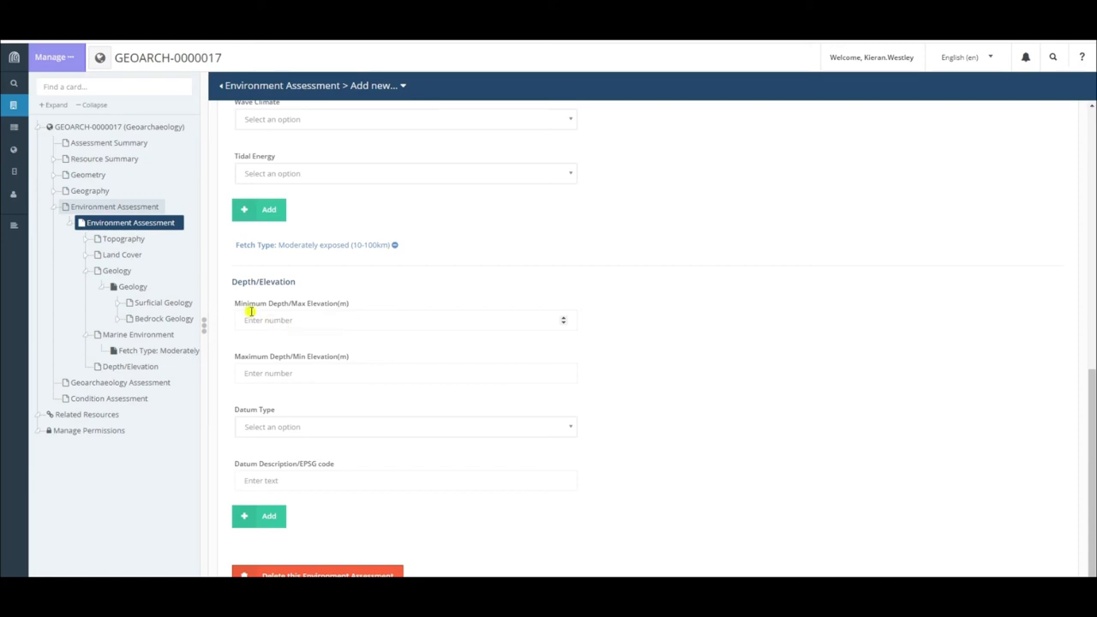
Step: Enter 20 as Minimum Depth/Max Elevation and 0 as Maximum Depth/Min Elevation
{"action": "left_click", "coordinate": [405, 320]}
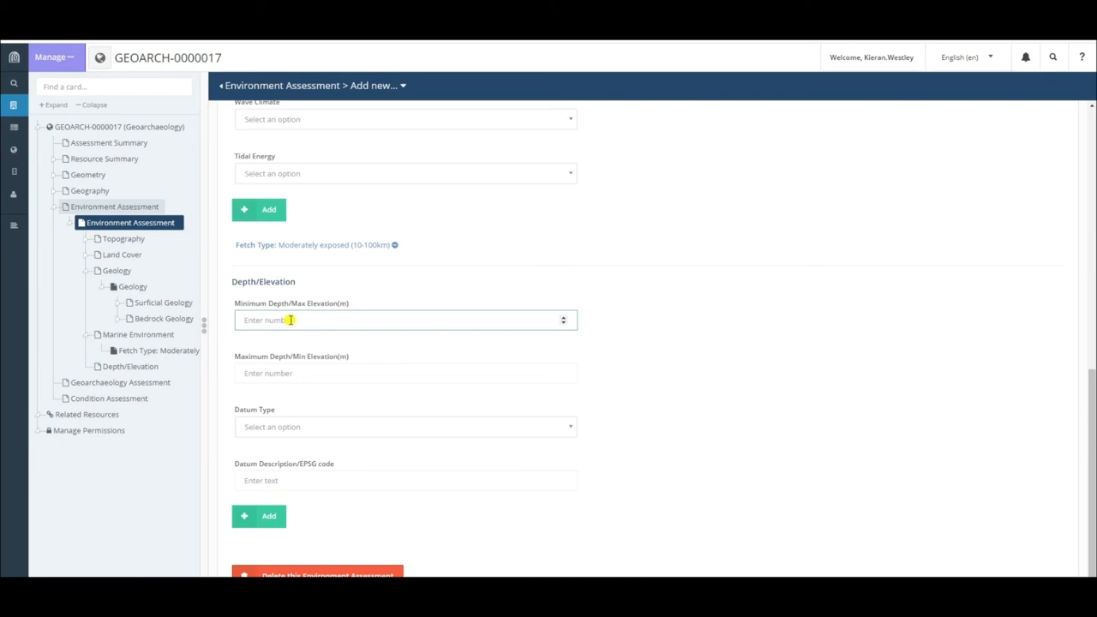
{"action": "type", "text": "20"}
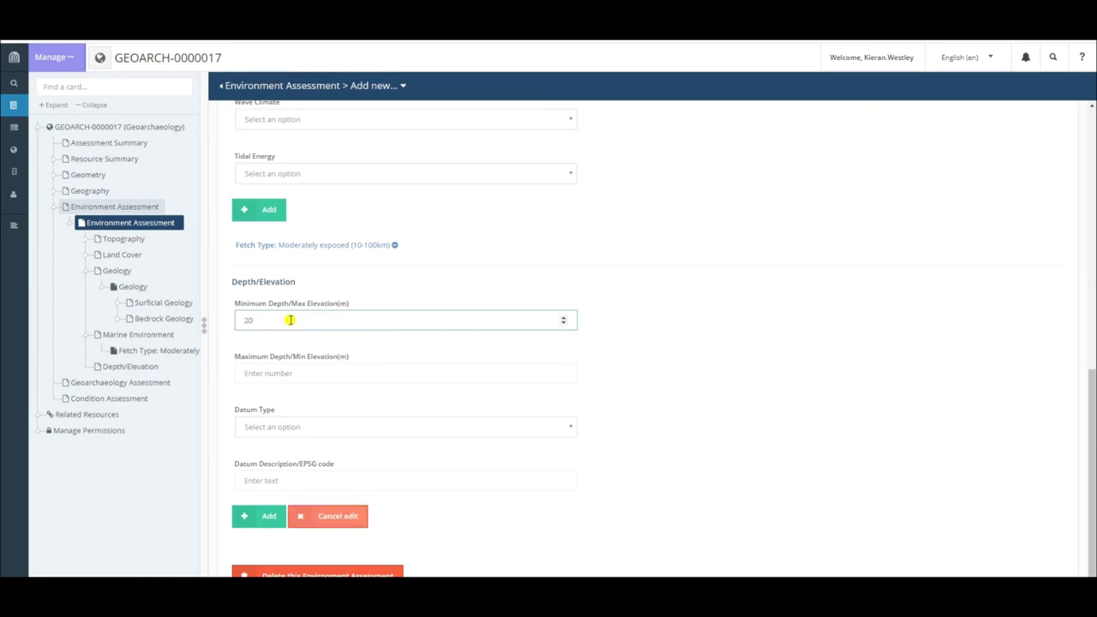
{"action": "left_click", "coordinate": [403, 373]}
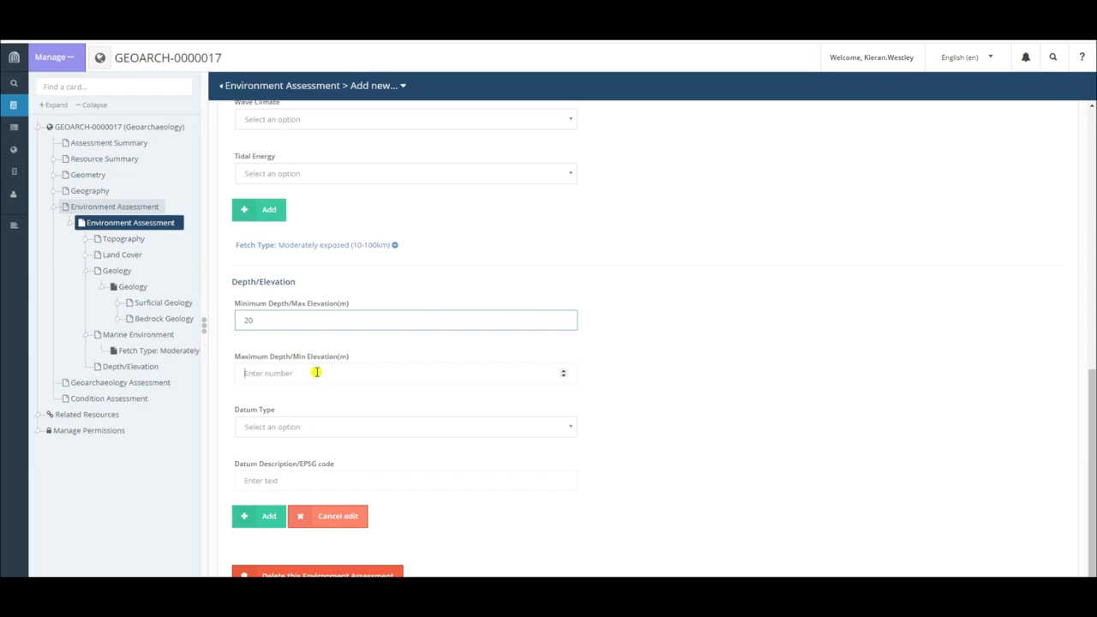
{"action": "left_click", "coordinate": [406, 373]}
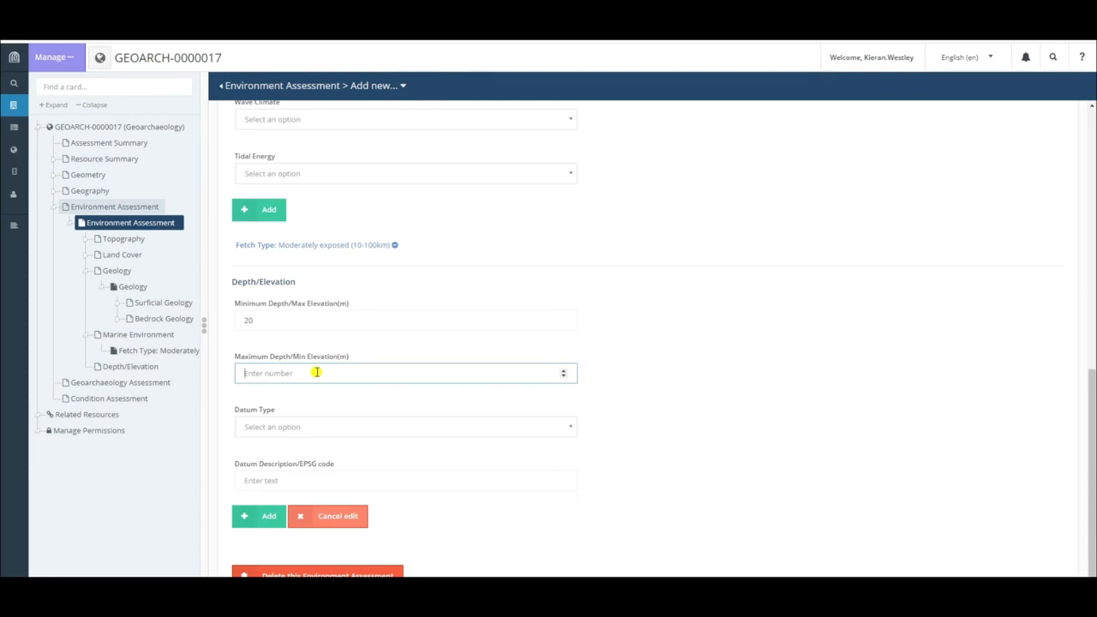
{"action": "type", "text": "0"}
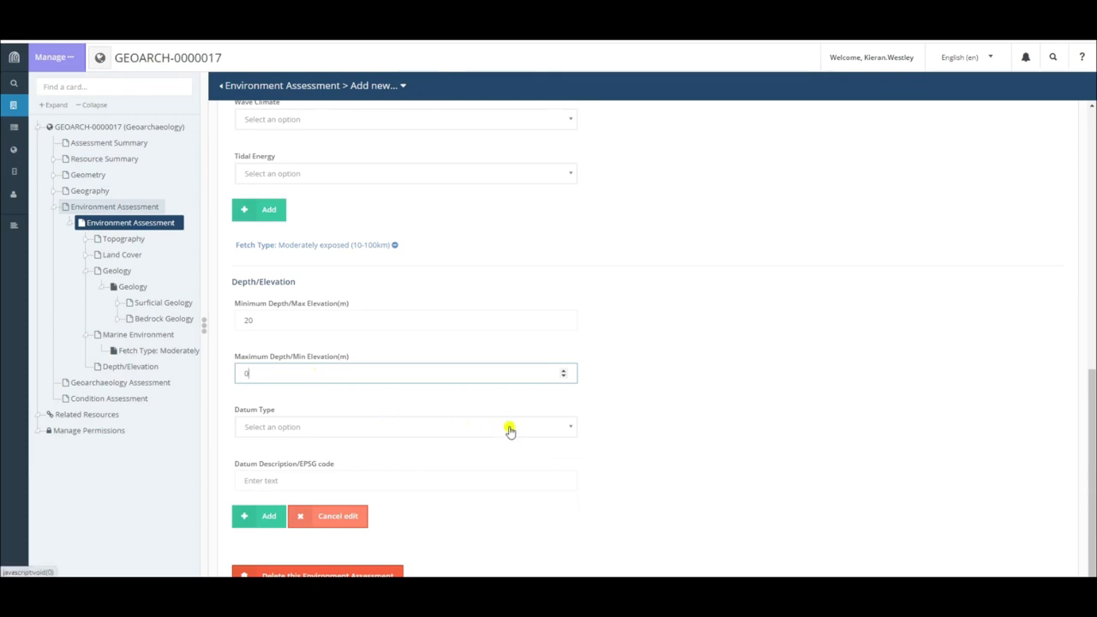
{"action": "mouse_move", "coordinate": [550, 404]}
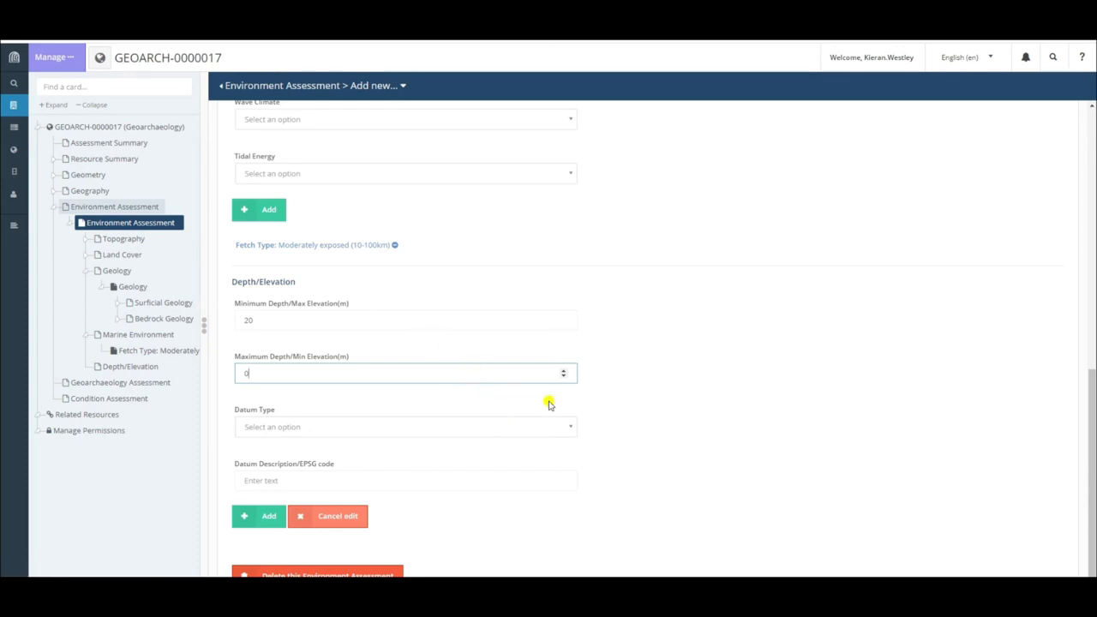
Step: Choose Mean Sea Level as the Datum Type and scroll toward Datum Description
{"action": "left_click", "coordinate": [405, 427]}
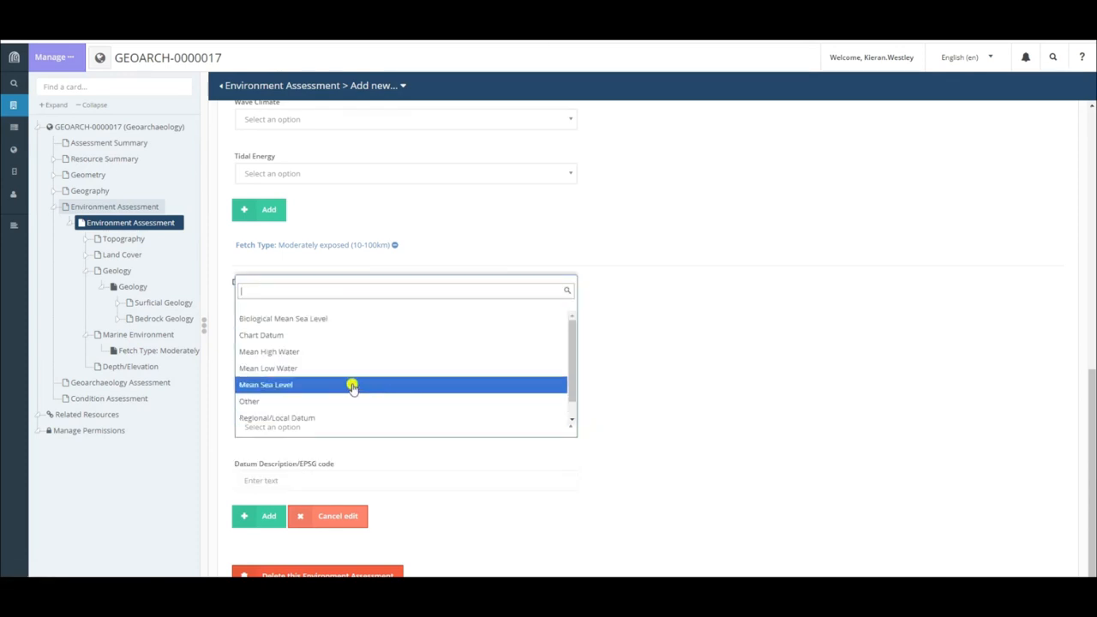
{"action": "left_click", "coordinate": [351, 384]}
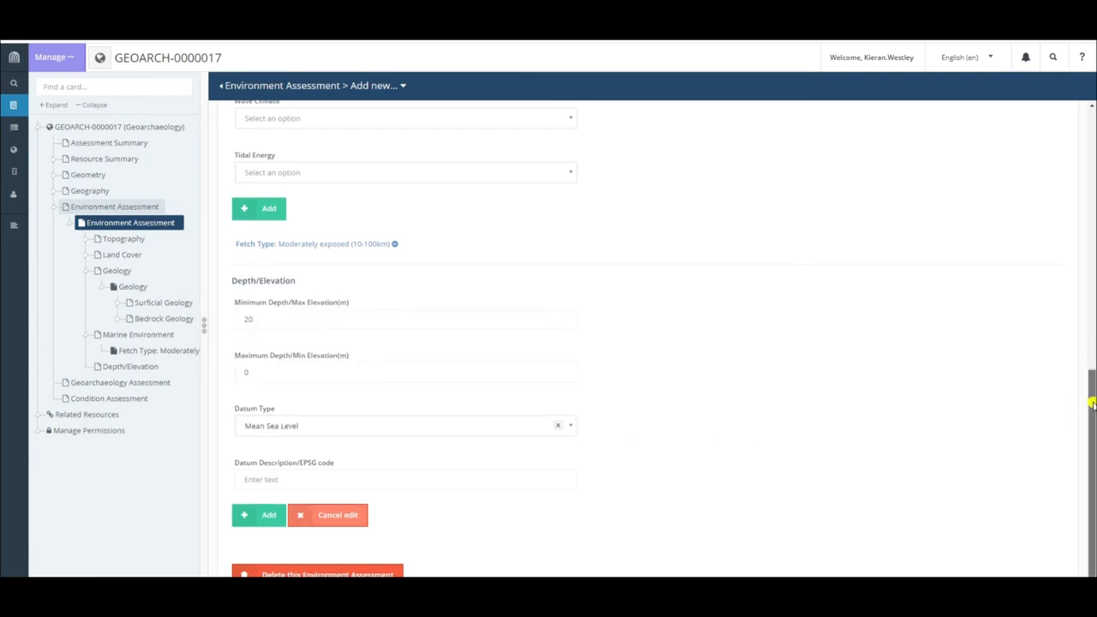
{"action": "scroll", "scroll_direction": "down", "scroll_amount": 3}
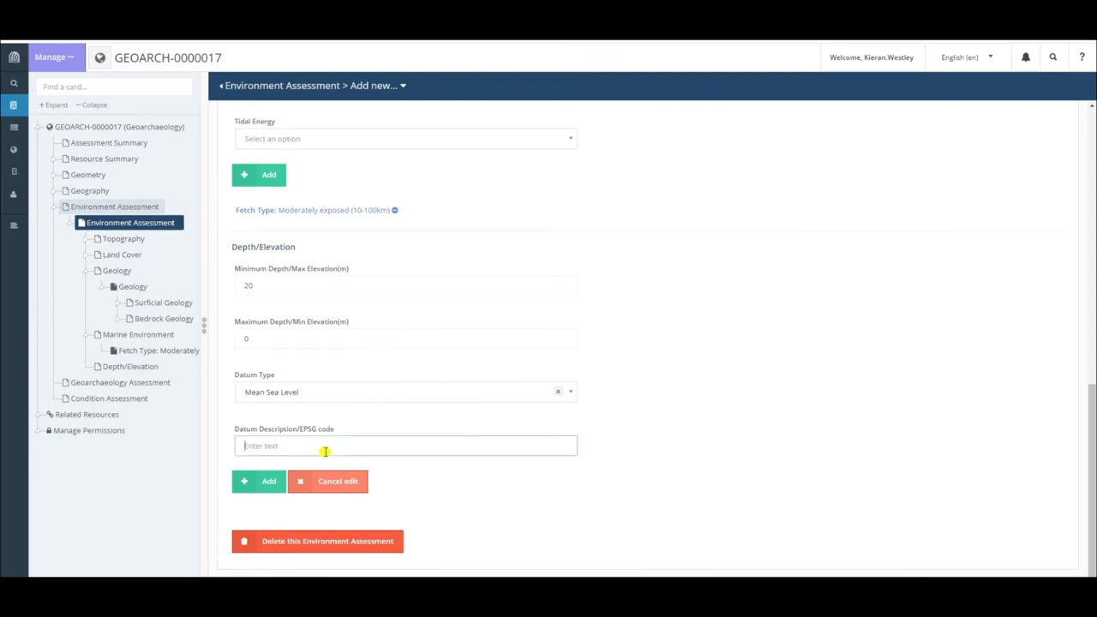
{"action": "mouse_move", "coordinate": [320, 433]}
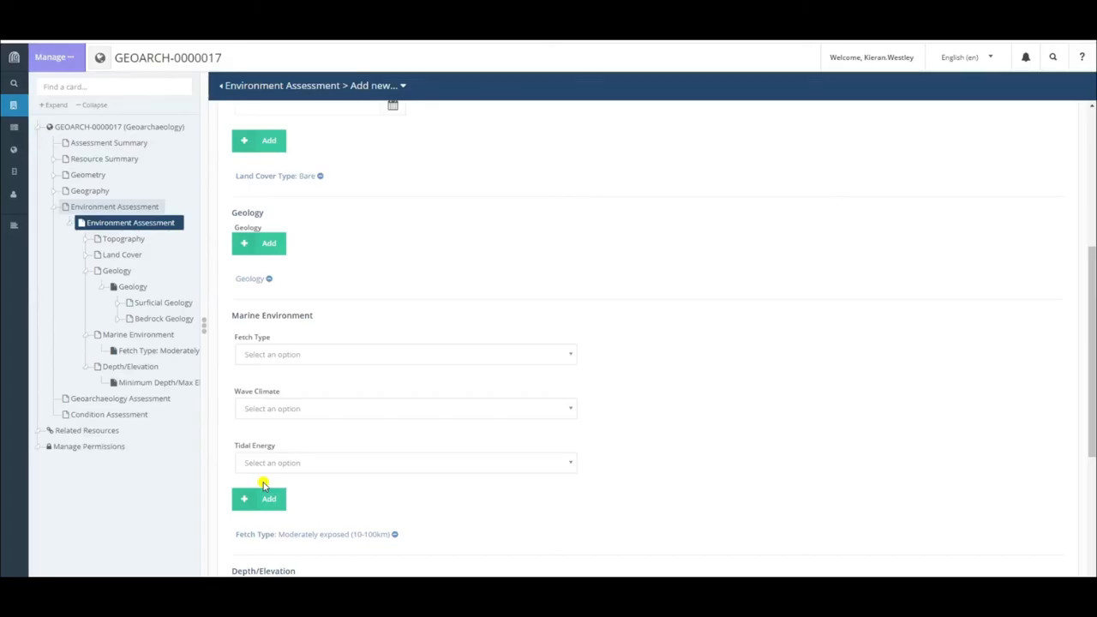
Step: Scroll down the form after saving the Depth/Elevation entry (20, 0, Mean Sea Level)
{"action": "scroll", "scroll_direction": "down", "scroll_amount": 3}
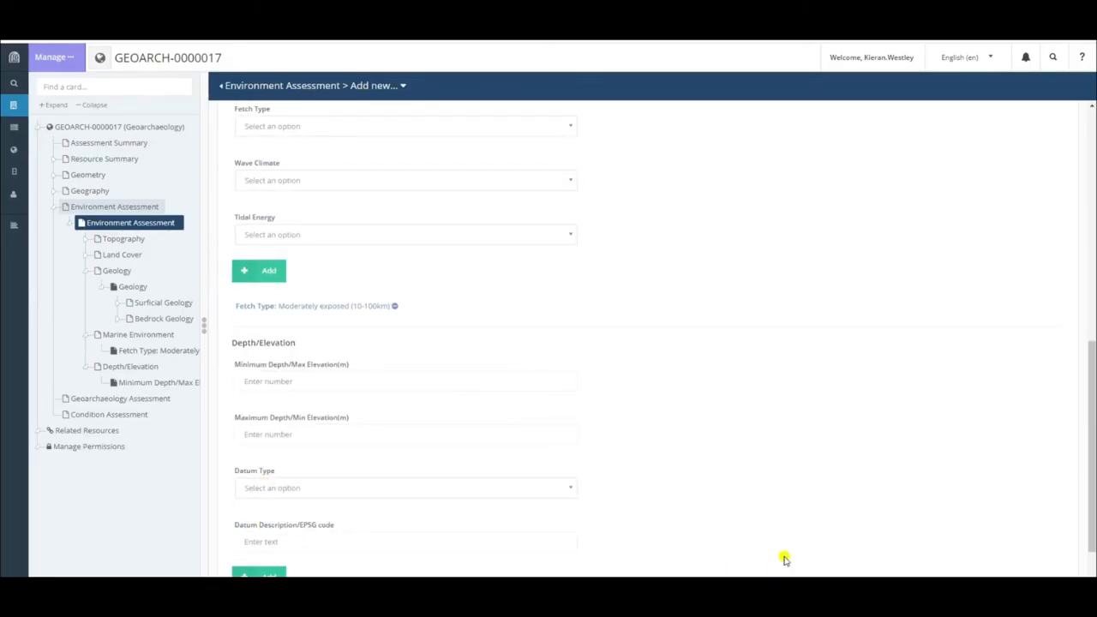